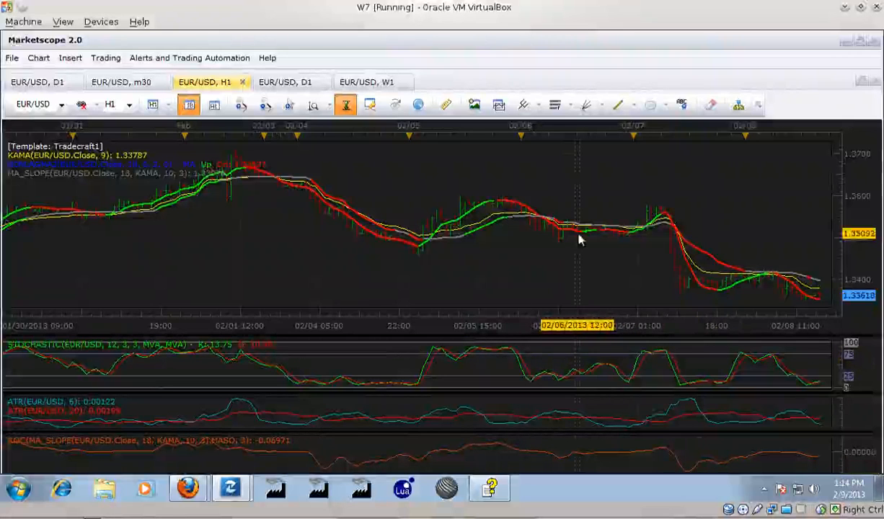
{"action": "mouse_move", "coordinate": [583, 170]}
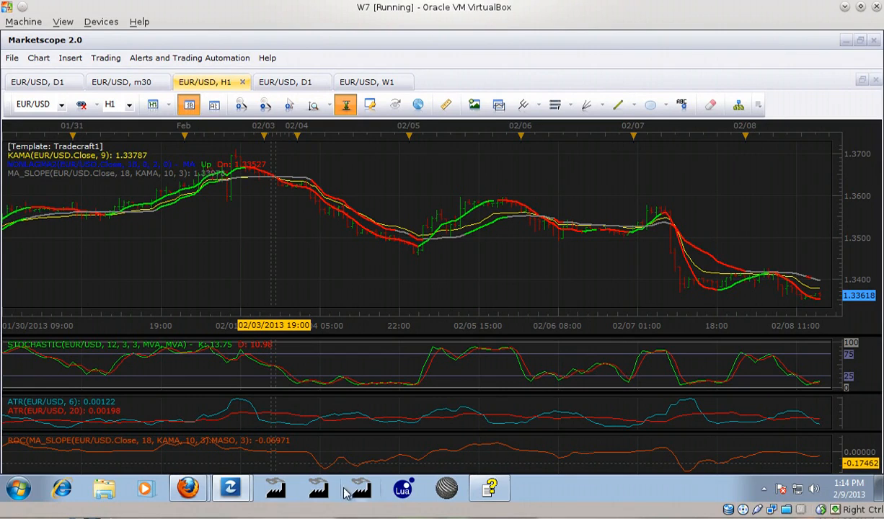
{"action": "mouse_move", "coordinate": [320, 489]}
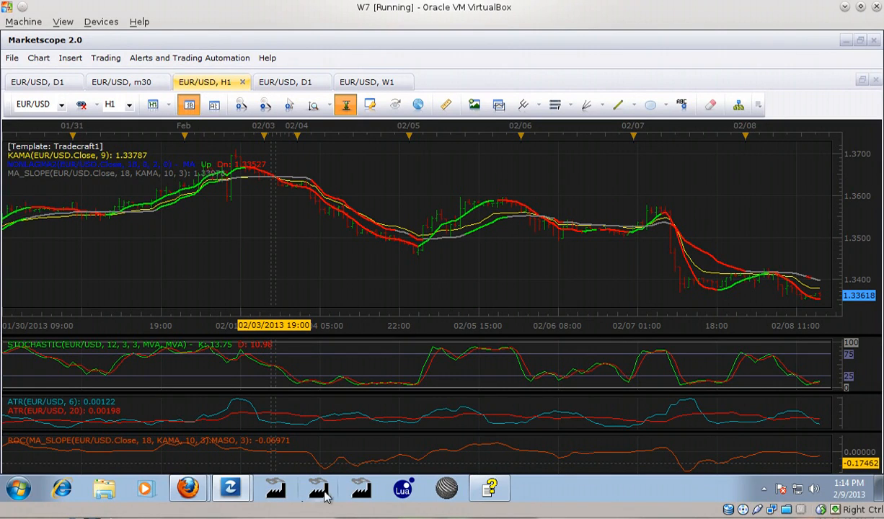
{"action": "mouse_move", "coordinate": [360, 488]}
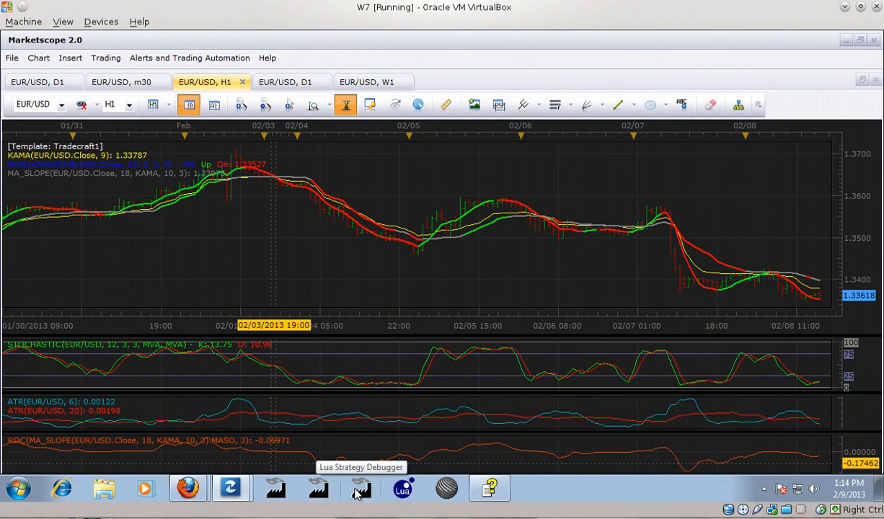
- Browse the Alerts and Trading Automation menu, then show the Insert drawing-object choices
{"action": "left_click", "coordinate": [231, 489]}
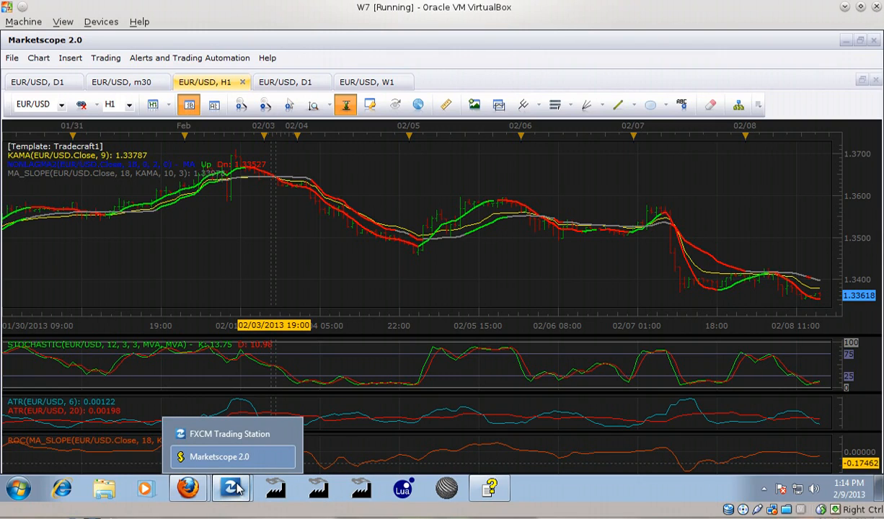
{"action": "mouse_move", "coordinate": [229, 432]}
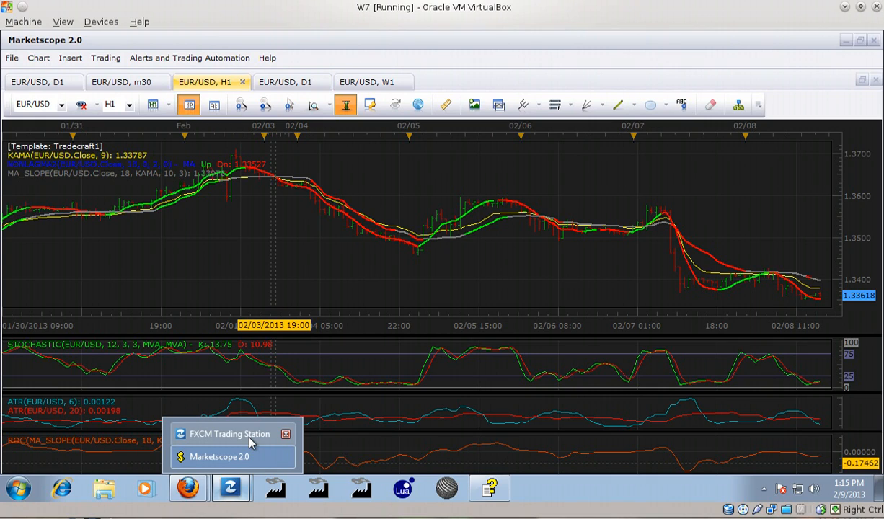
{"action": "mouse_move", "coordinate": [241, 301]}
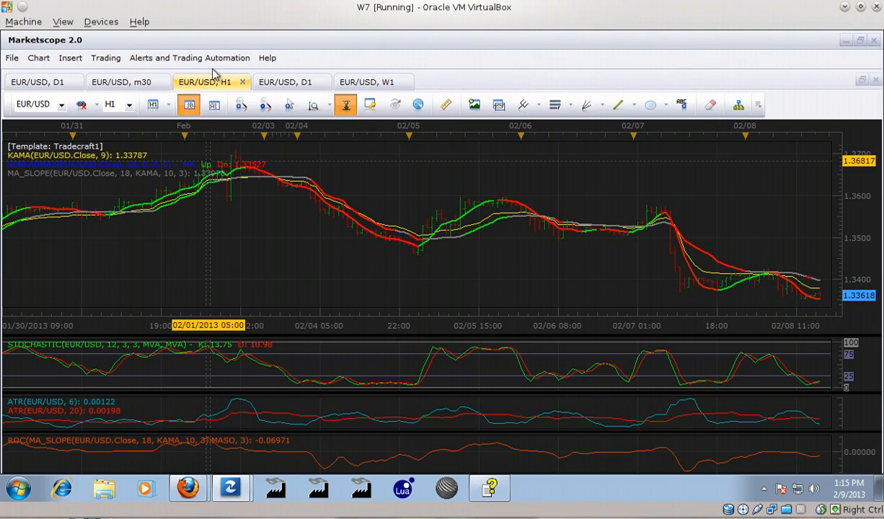
{"action": "left_click", "coordinate": [190, 58]}
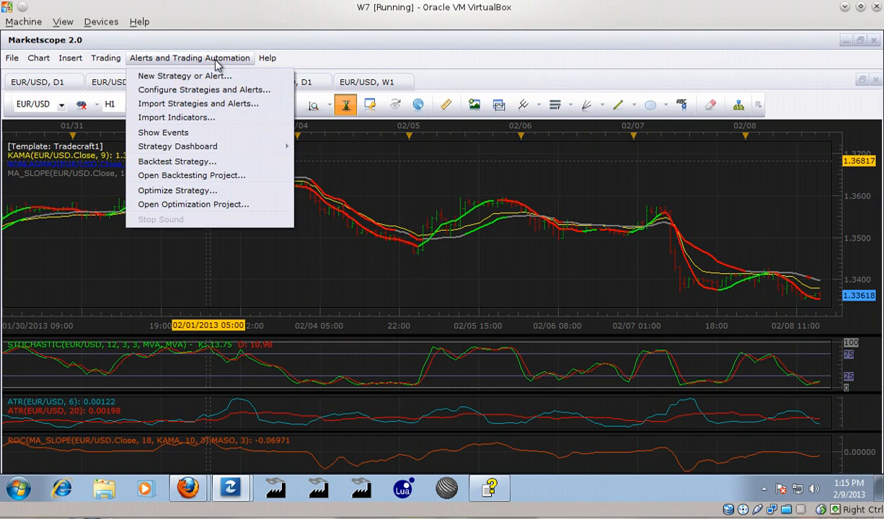
{"action": "mouse_move", "coordinate": [180, 147]}
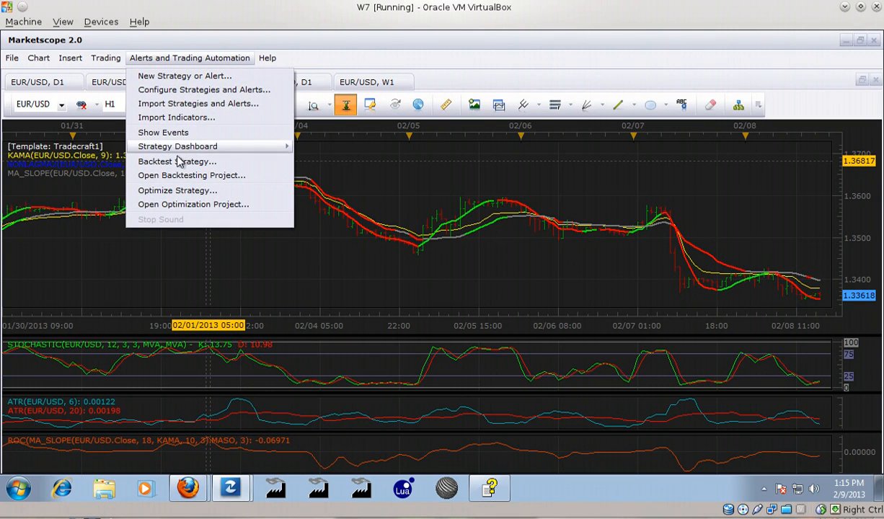
{"action": "mouse_move", "coordinate": [178, 190]}
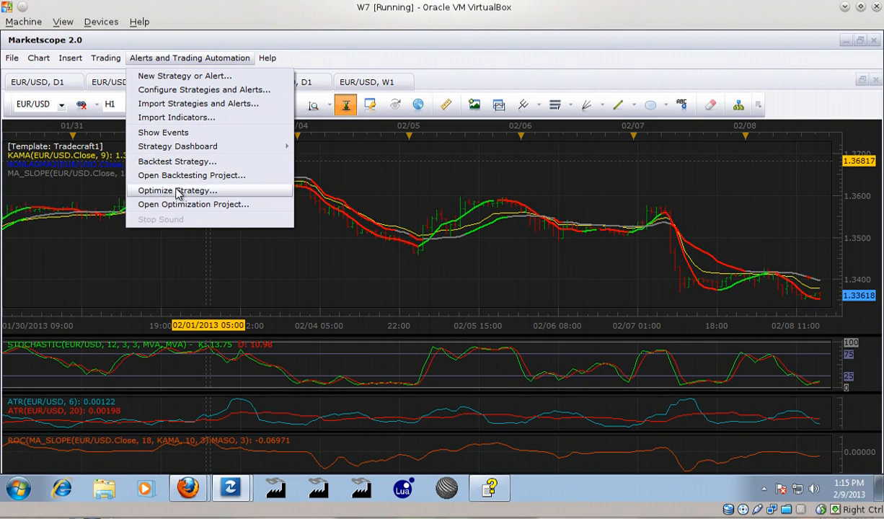
{"action": "mouse_move", "coordinate": [178, 98]}
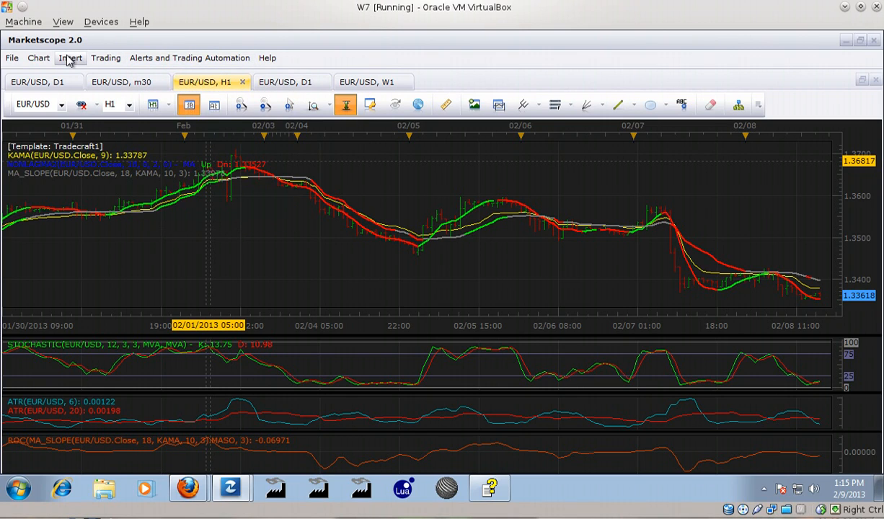
{"action": "left_click", "coordinate": [70, 58]}
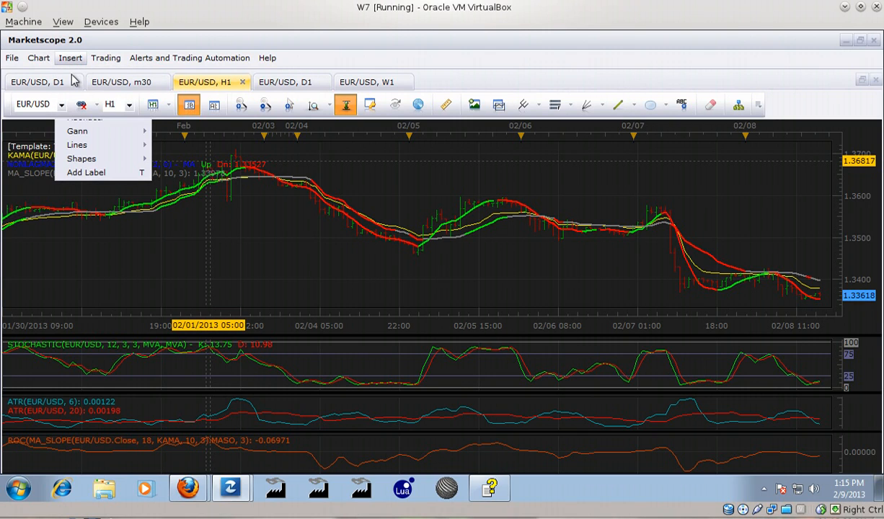
{"action": "left_click", "coordinate": [94, 117]}
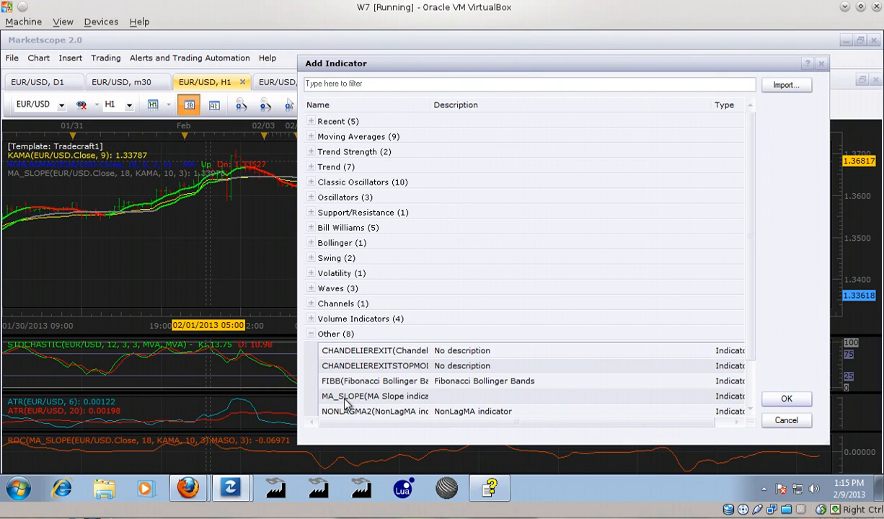
{"action": "mouse_move", "coordinate": [349, 395]}
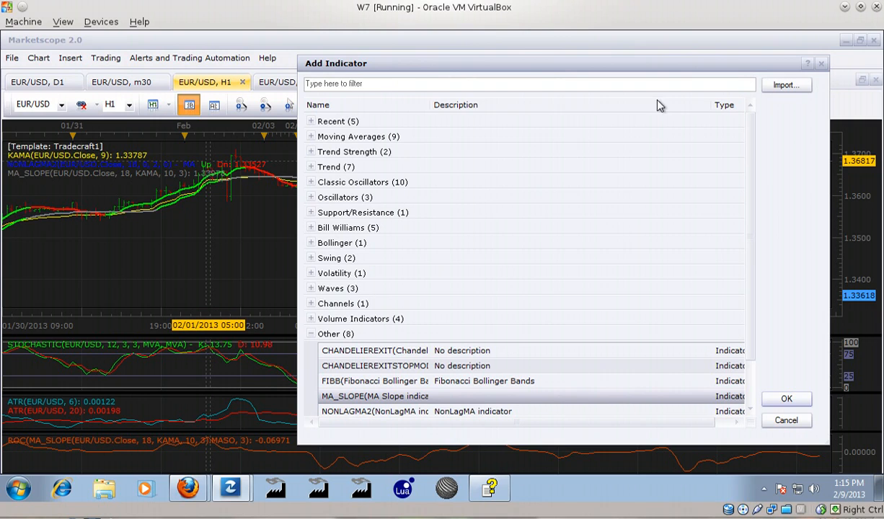
{"action": "mouse_move", "coordinate": [823, 64]}
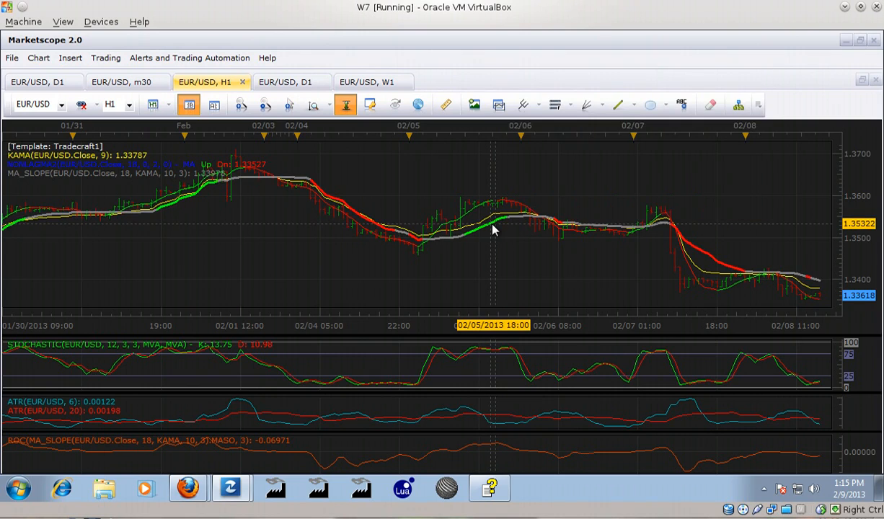
{"action": "mouse_move", "coordinate": [493, 236]}
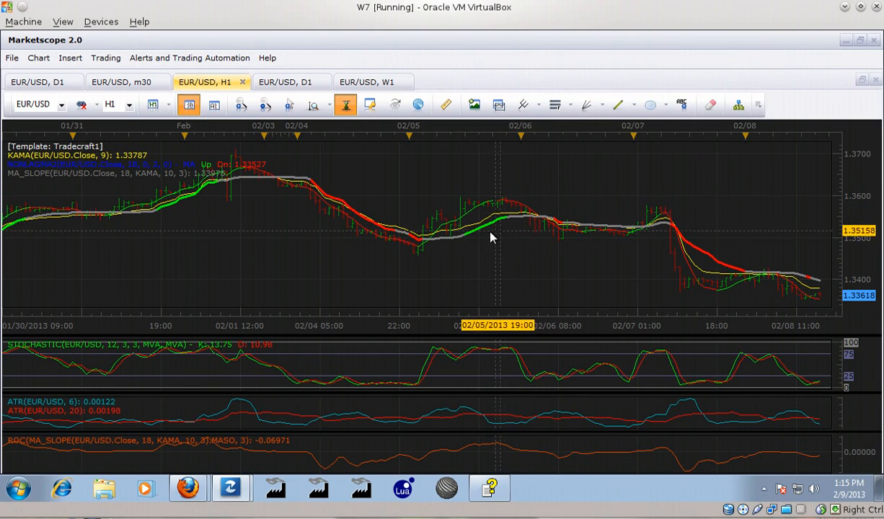
{"action": "mouse_move", "coordinate": [530, 238]}
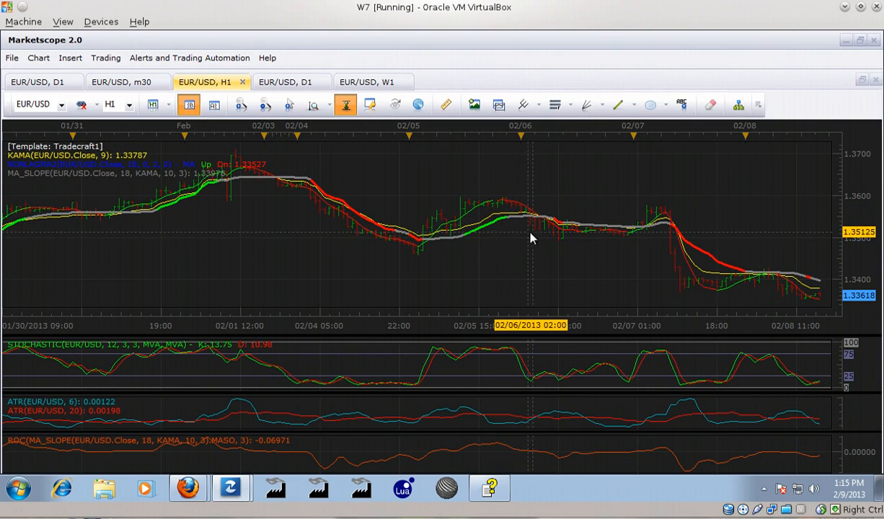
{"action": "mouse_move", "coordinate": [505, 232]}
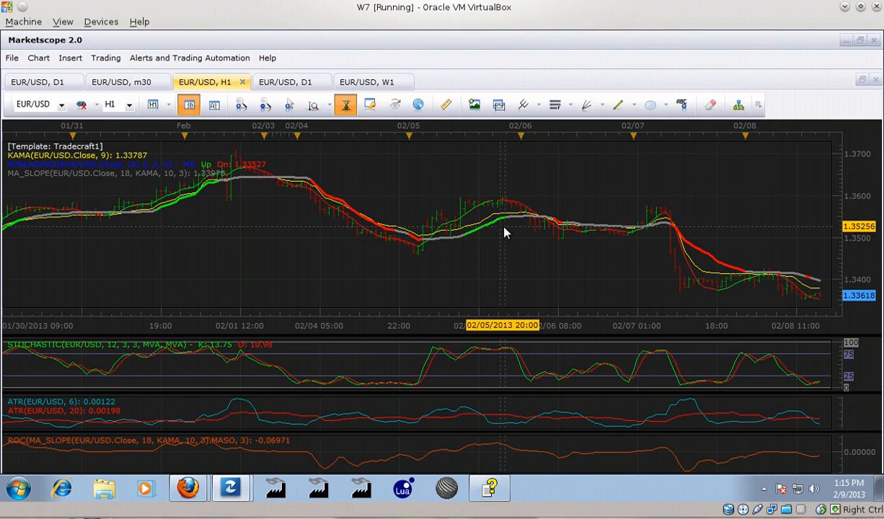
{"action": "mouse_move", "coordinate": [432, 253]}
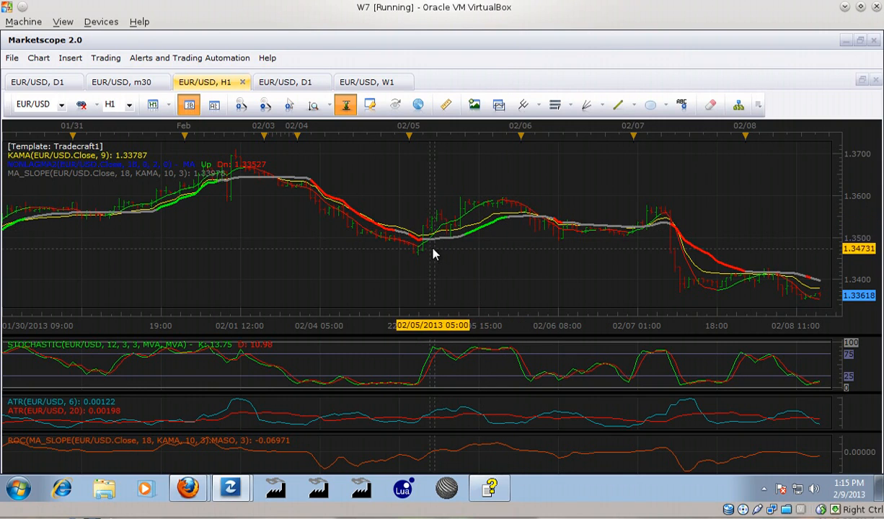
{"action": "mouse_move", "coordinate": [259, 199]}
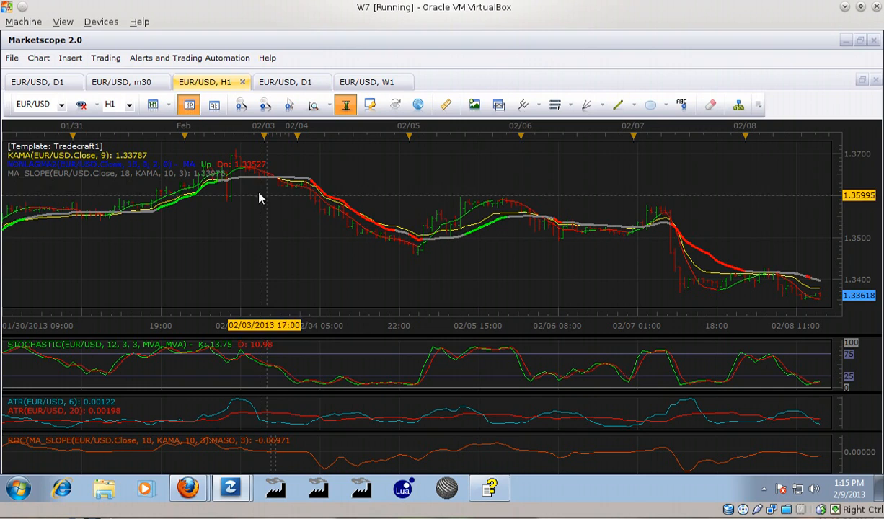
{"action": "mouse_move", "coordinate": [482, 236]}
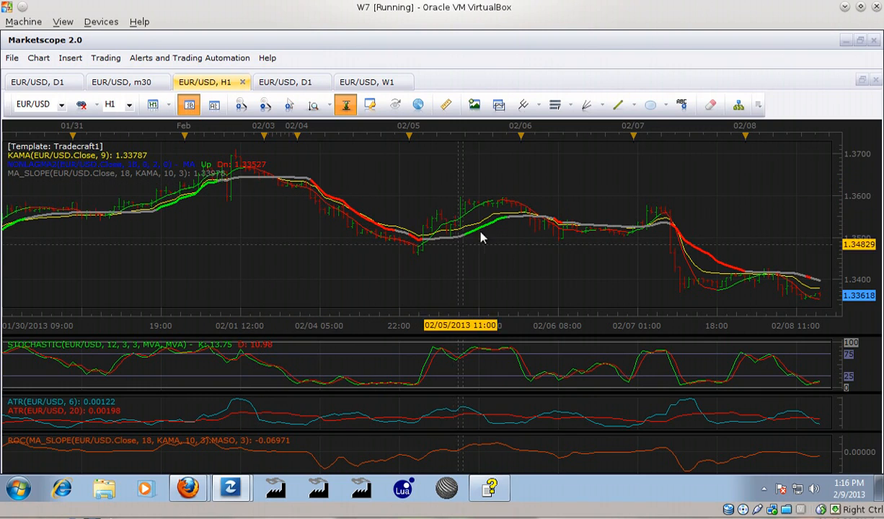
{"action": "mouse_move", "coordinate": [488, 239]}
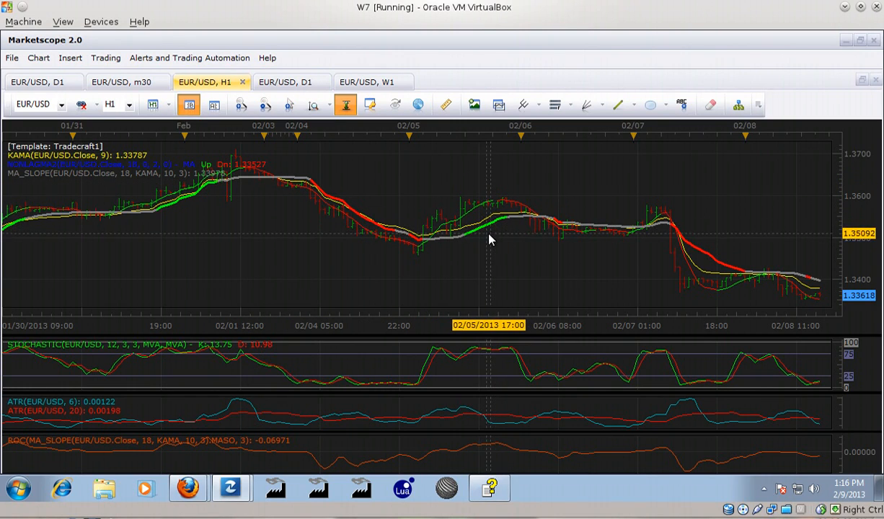
{"action": "mouse_move", "coordinate": [507, 248]}
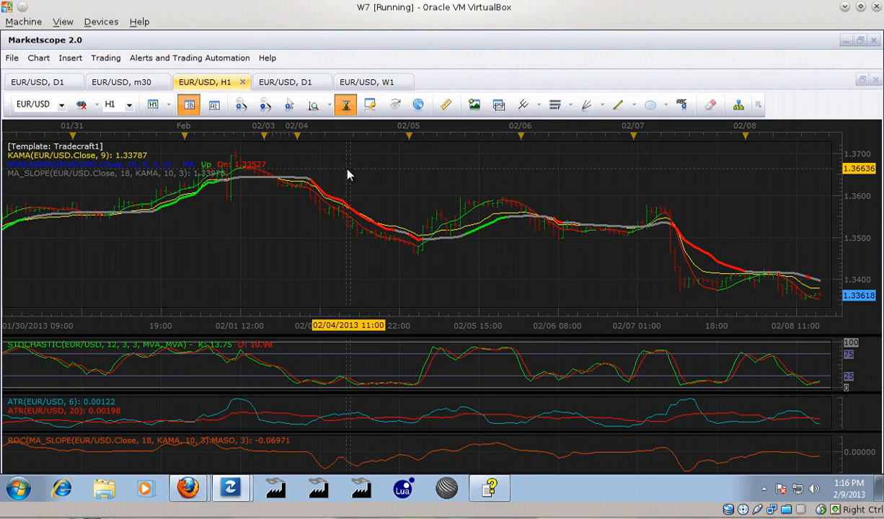
- From Add Indicator, show Import Indicators listing ChandelierExit, Fibonacci Bollinger Bands, MA Slope and NonLagMA
{"action": "left_click", "coordinate": [69, 58]}
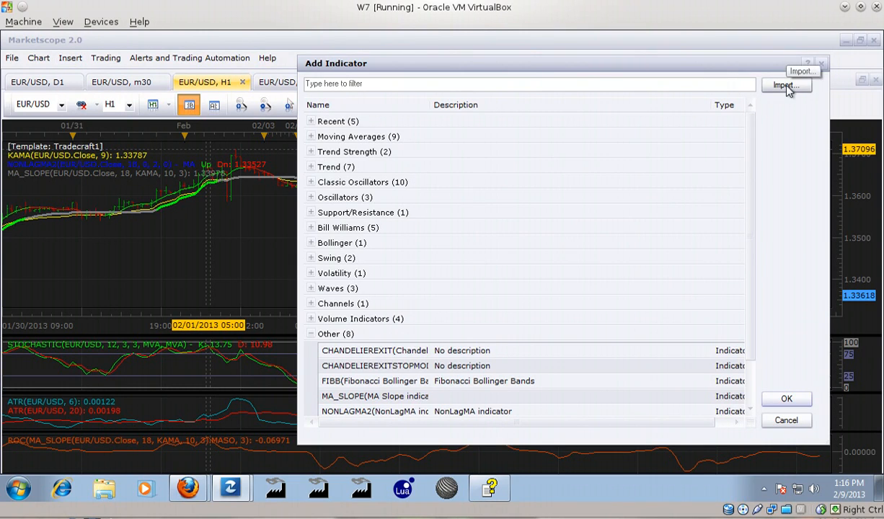
{"action": "left_click", "coordinate": [786, 85]}
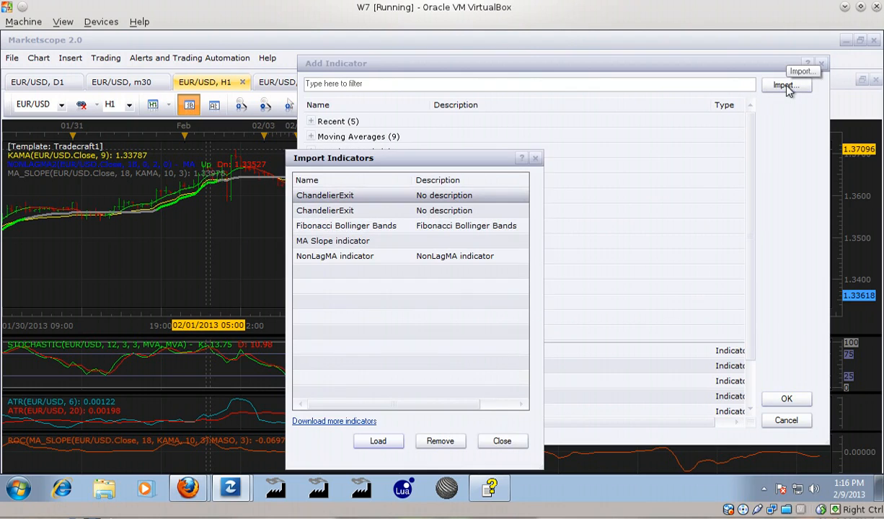
{"action": "mouse_move", "coordinate": [444, 200]}
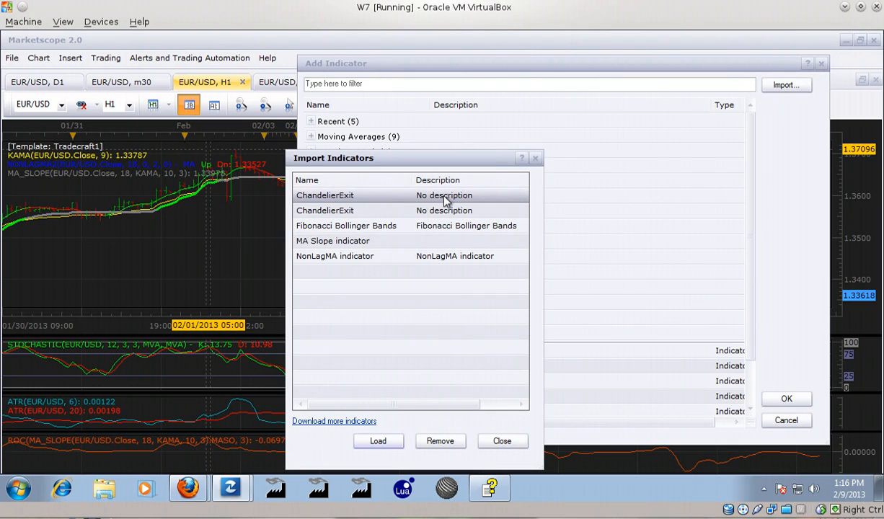
{"action": "mouse_move", "coordinate": [394, 213]}
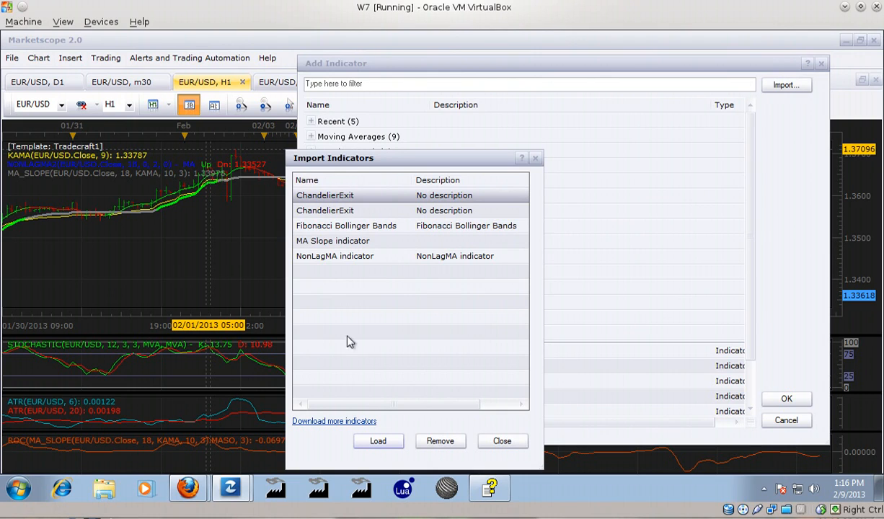
{"action": "mouse_move", "coordinate": [334, 421]}
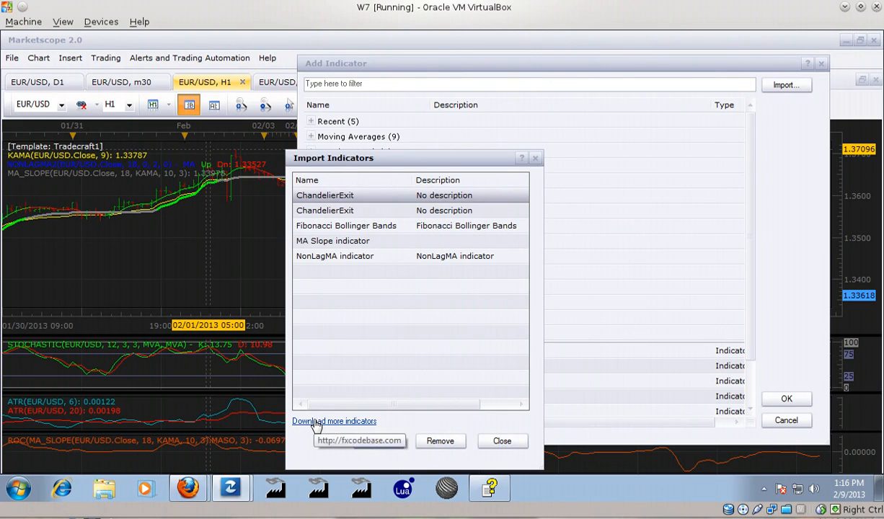
- Go to fxcodebase.com and scroll through its latest indicator and strategy posts
{"action": "left_click", "coordinate": [334, 421]}
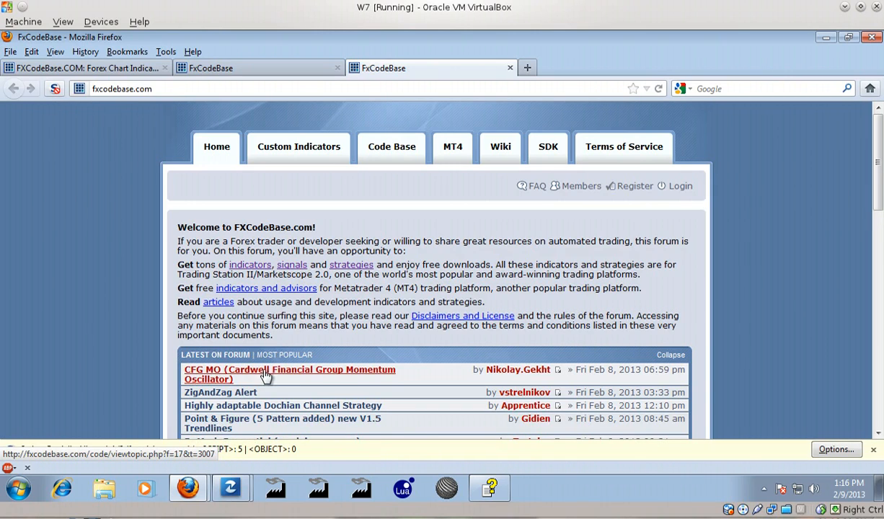
{"action": "mouse_move", "coordinate": [303, 369]}
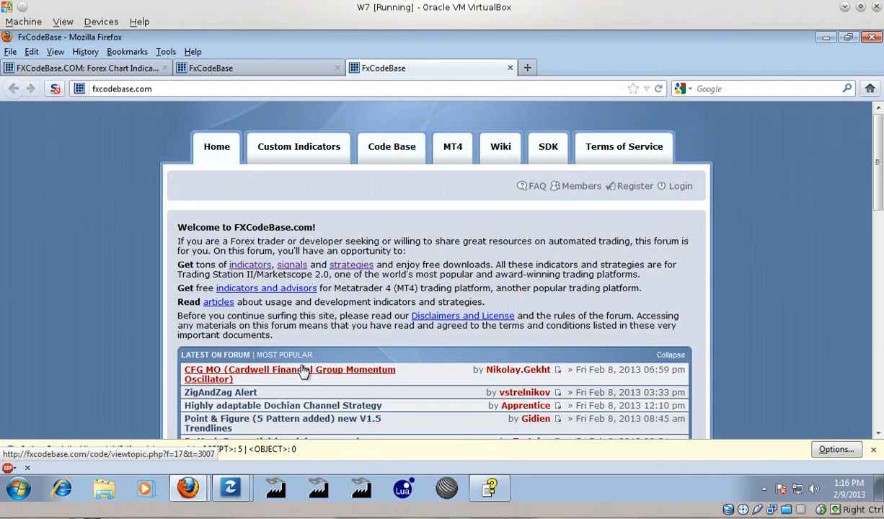
{"action": "scroll", "scroll_direction": "down", "scroll_amount": 3}
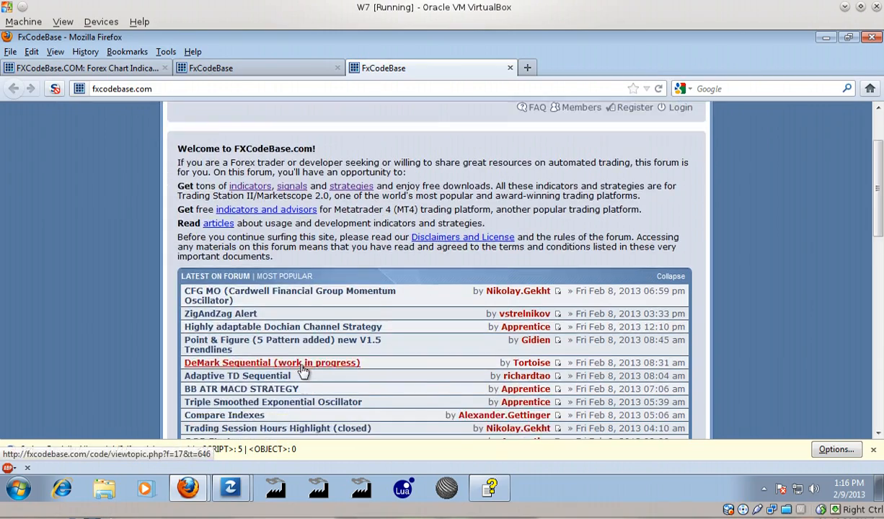
{"action": "scroll", "scroll_direction": "down", "scroll_amount": 3}
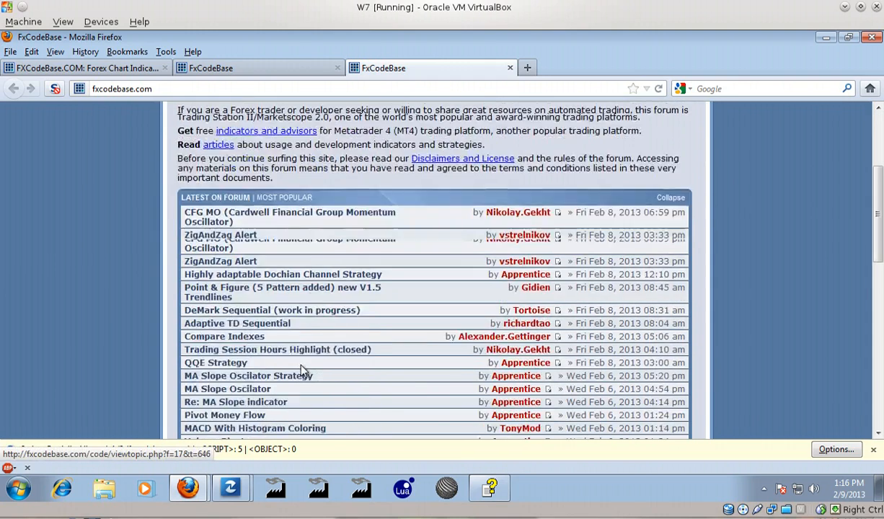
{"action": "scroll", "scroll_direction": "down", "scroll_amount": 3}
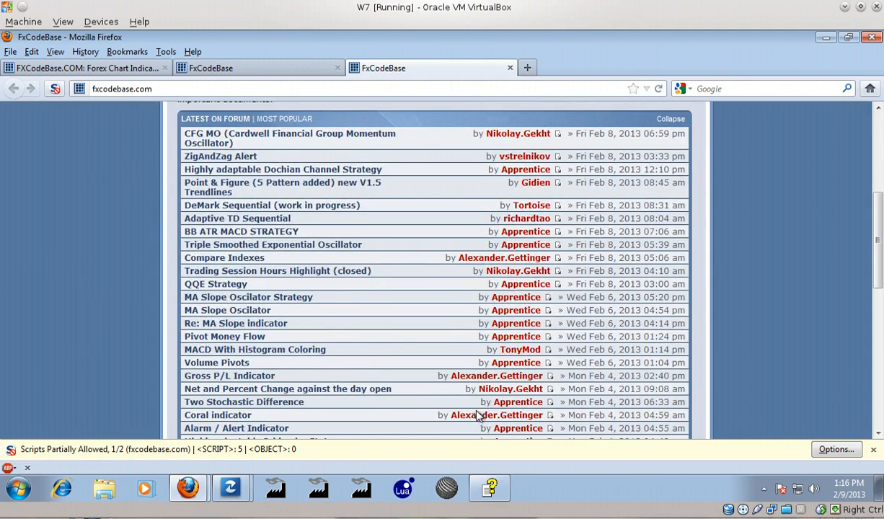
{"action": "mouse_move", "coordinate": [353, 242]}
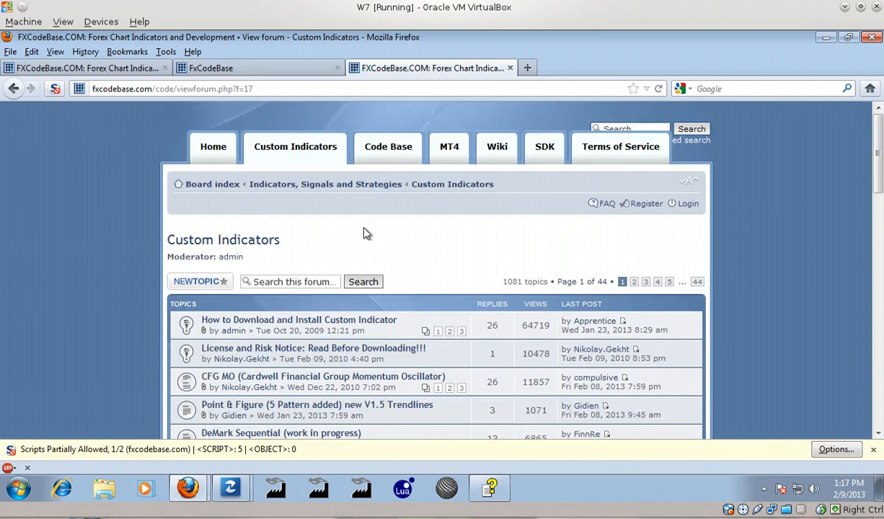
- Search the site for MA_Slope (232 matches) and scroll to the MA Slope indicator post
{"action": "scroll", "scroll_direction": "down", "scroll_amount": 3}
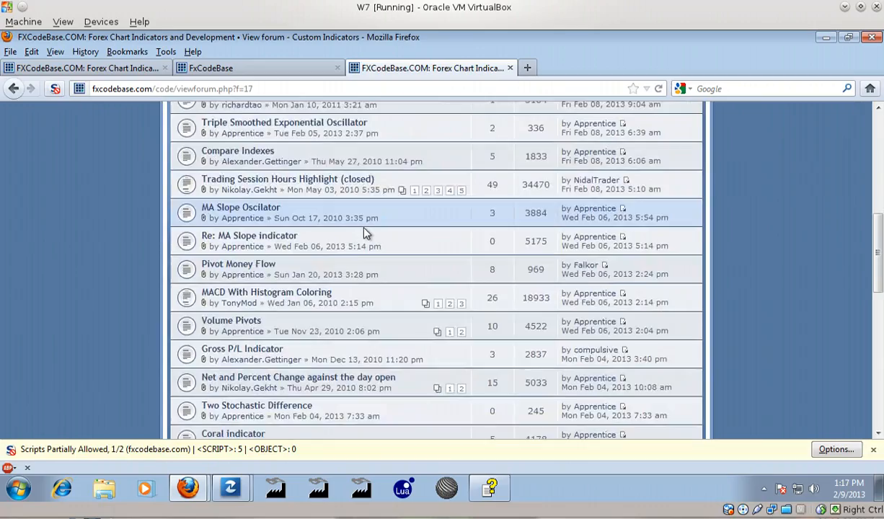
{"action": "scroll", "scroll_direction": "down", "scroll_amount": 3}
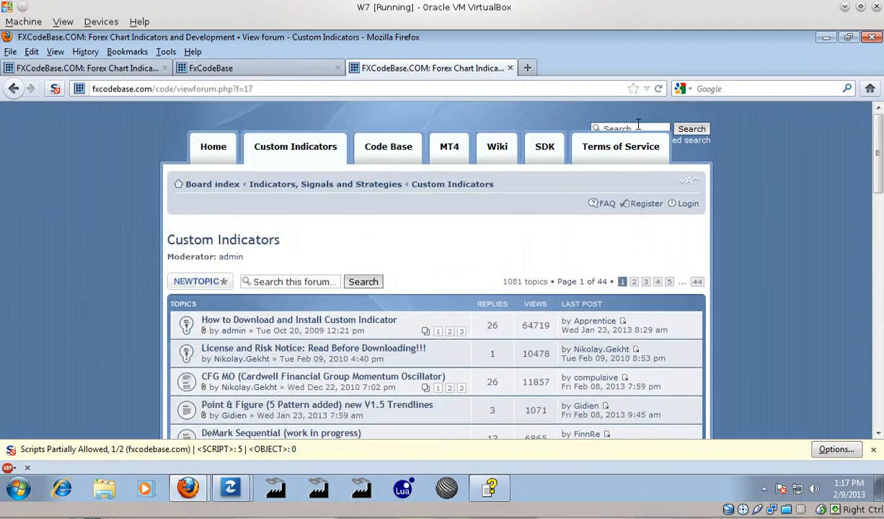
{"action": "left_click", "coordinate": [629, 127]}
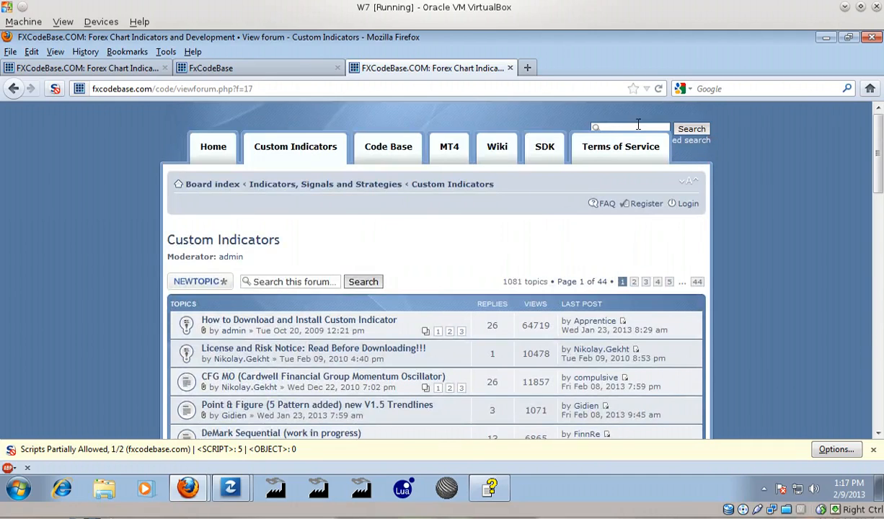
{"action": "type", "text": "Ma_Slope"}
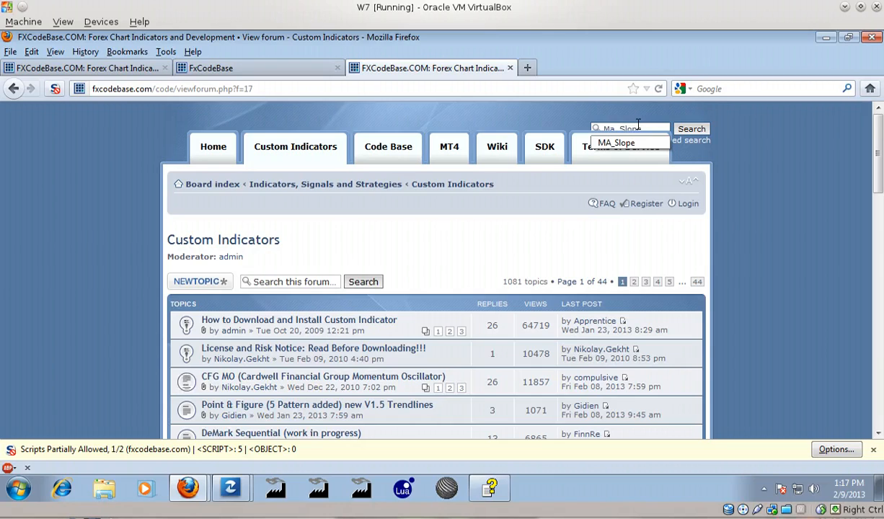
{"action": "mouse_move", "coordinate": [654, 124]}
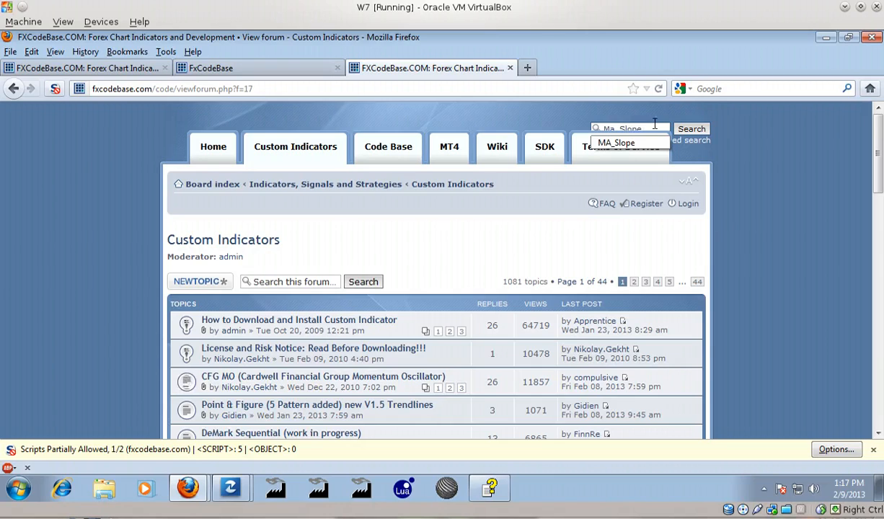
{"action": "left_click", "coordinate": [690, 128]}
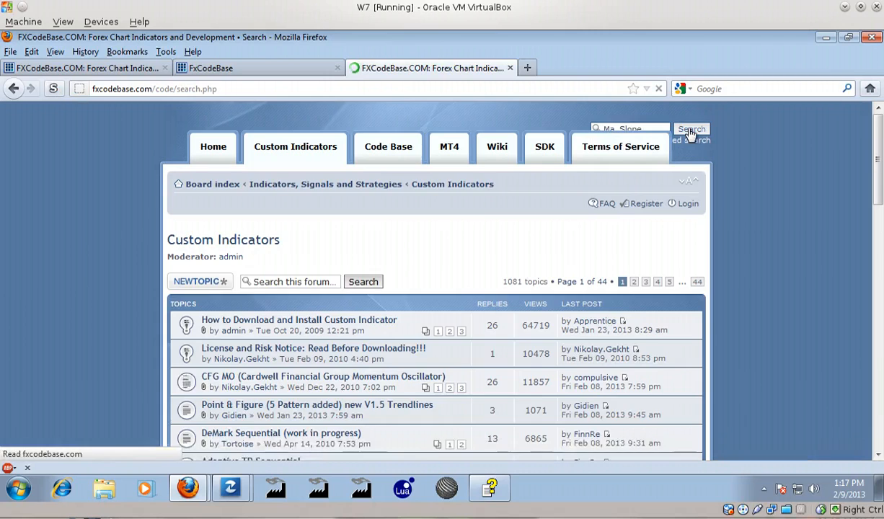
{"action": "left_click", "coordinate": [690, 128]}
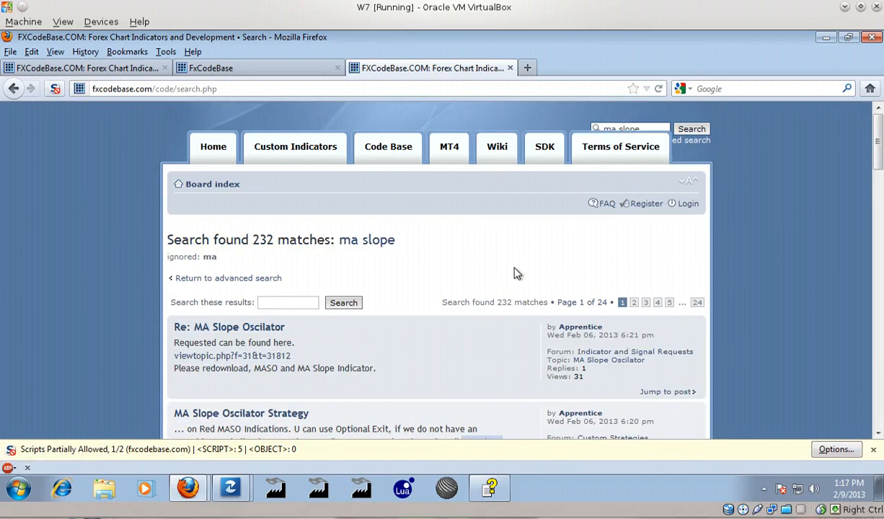
{"action": "scroll", "scroll_direction": "down", "scroll_amount": 3}
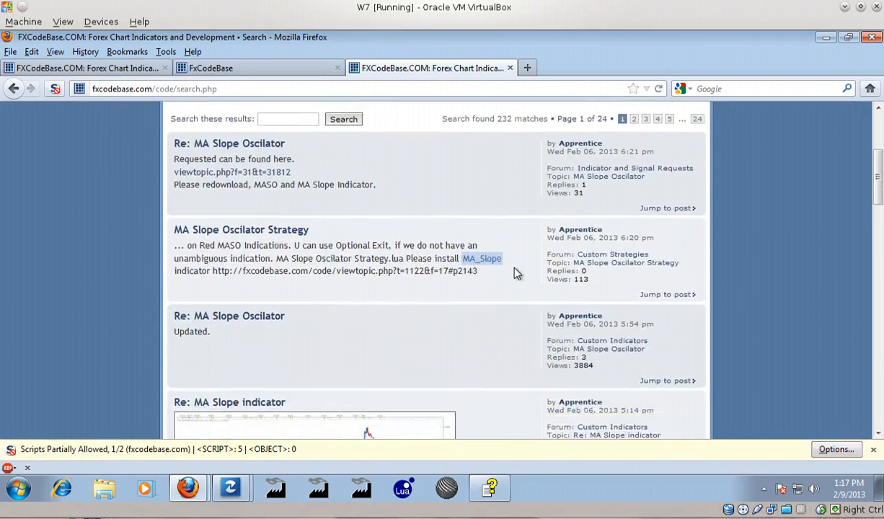
{"action": "scroll", "scroll_direction": "down", "scroll_amount": 3}
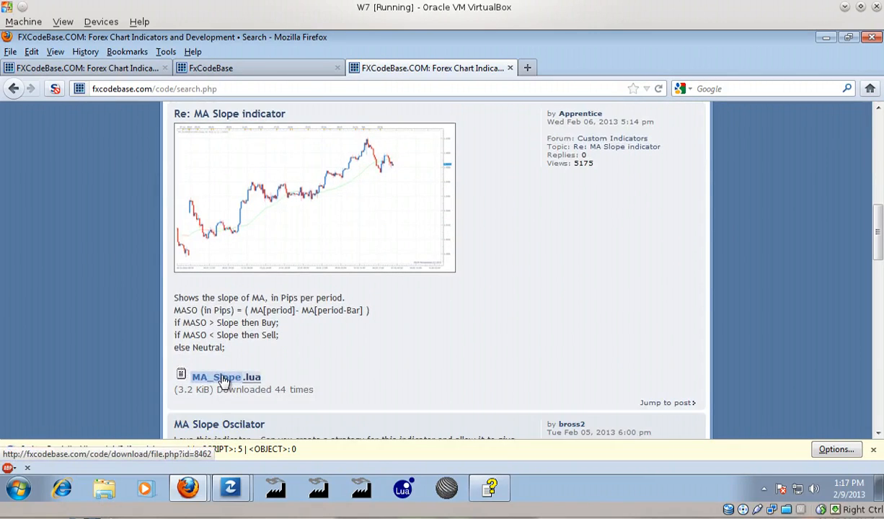
- Start the MA_Slope.lua attachment download as a saved file, then cancel it
{"action": "left_click", "coordinate": [225, 378]}
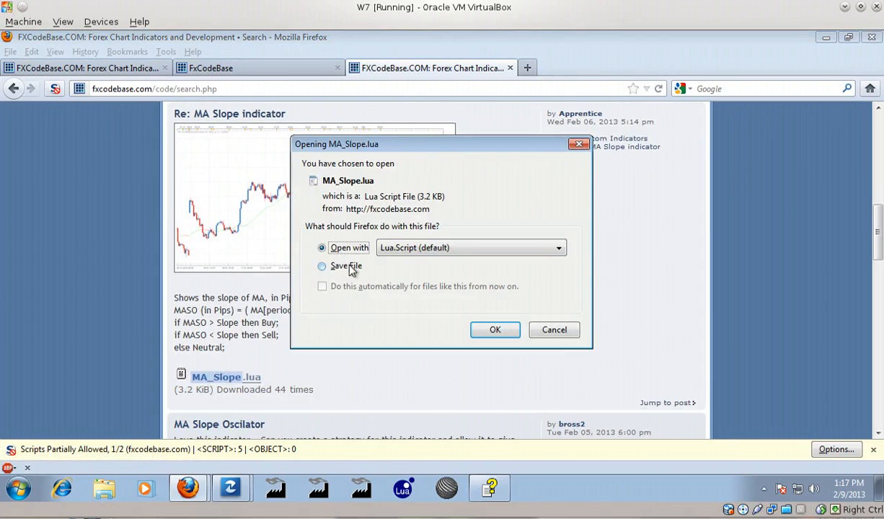
{"action": "left_click", "coordinate": [322, 265]}
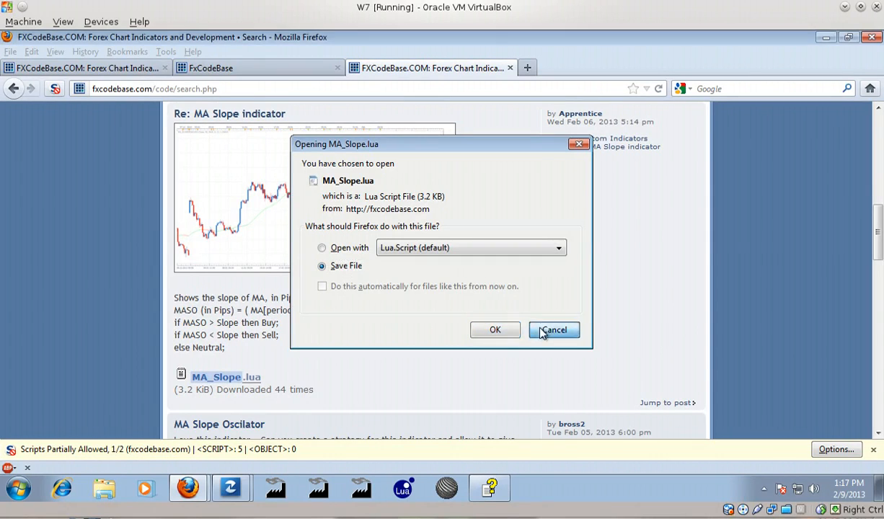
{"action": "left_click", "coordinate": [553, 329]}
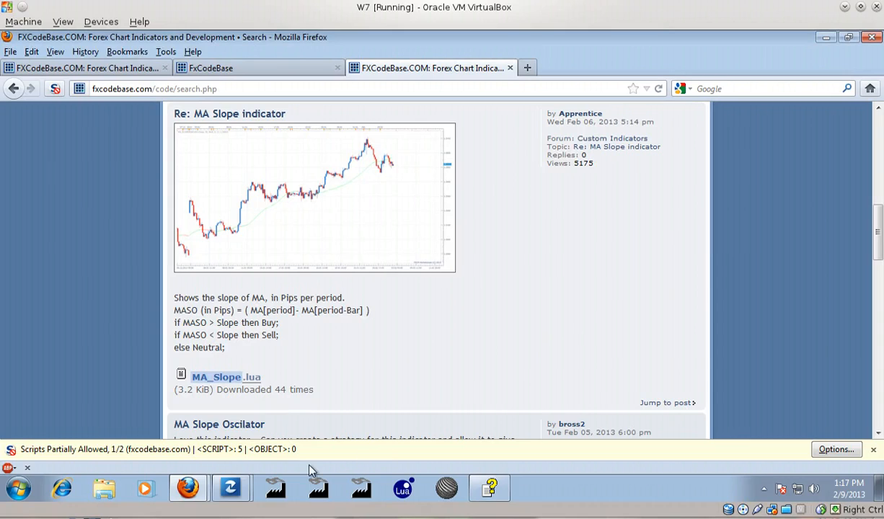
{"action": "left_click", "coordinate": [231, 487]}
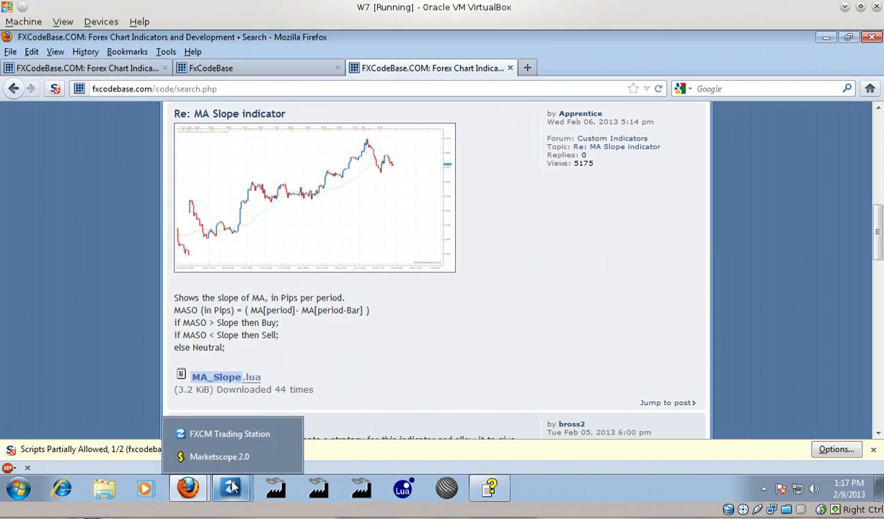
- Load MA_Slope.lua from Downloads into Import Indicators, then cancel out of Add Indicator
{"action": "left_click", "coordinate": [219, 456]}
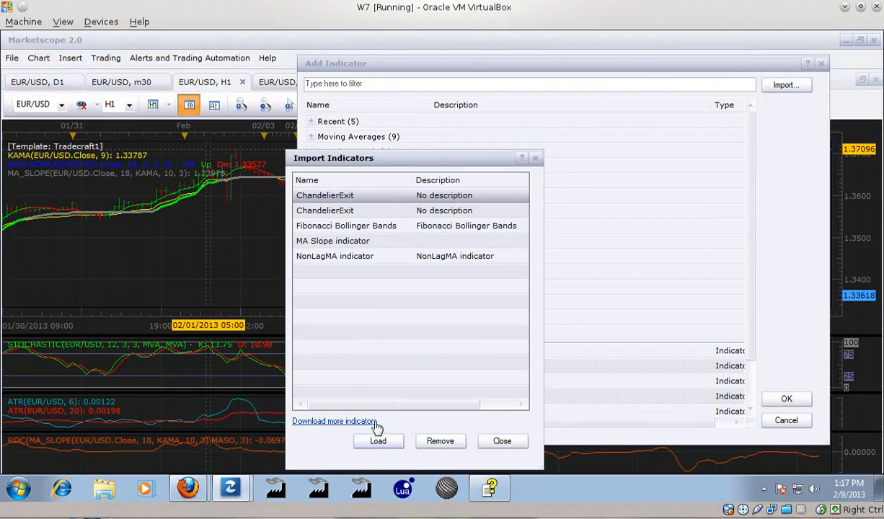
{"action": "left_click", "coordinate": [377, 441]}
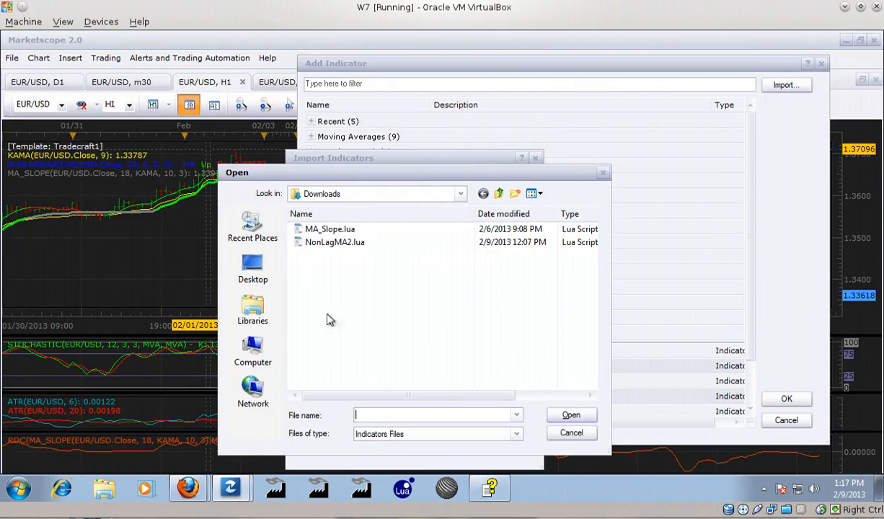
{"action": "mouse_move", "coordinate": [329, 229]}
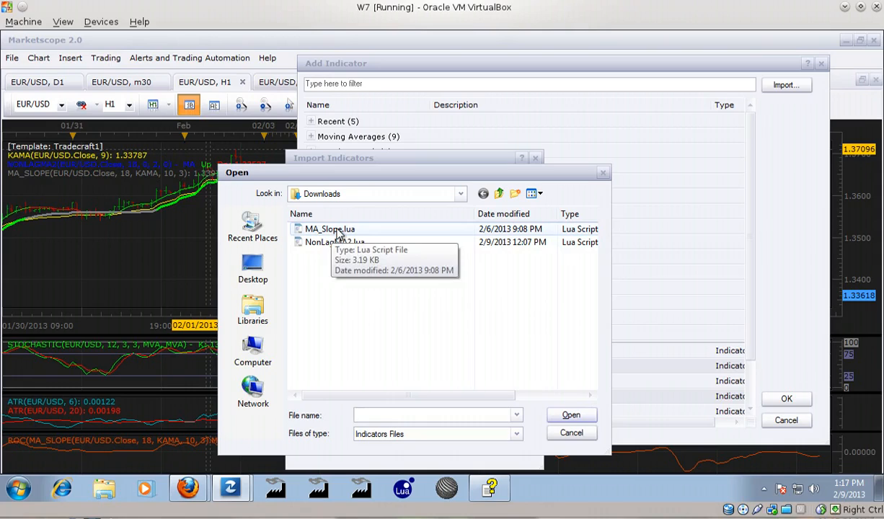
{"action": "left_click", "coordinate": [329, 228]}
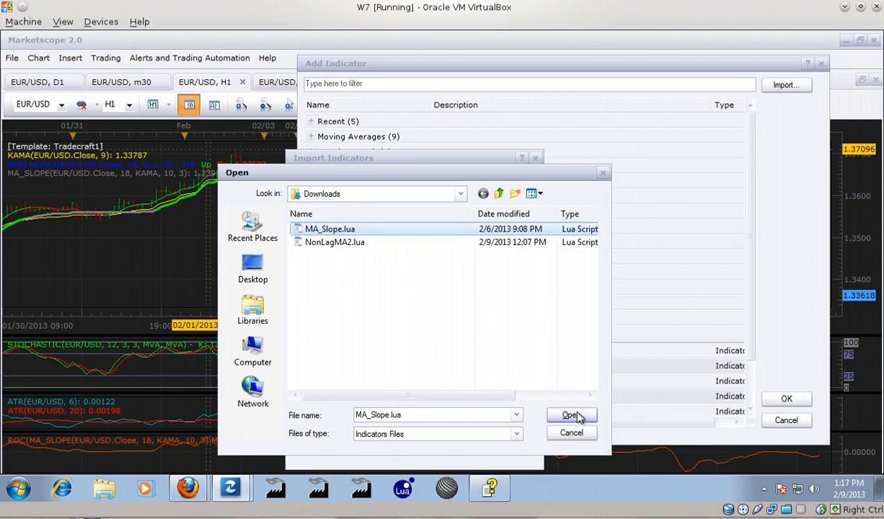
{"action": "left_click", "coordinate": [571, 415]}
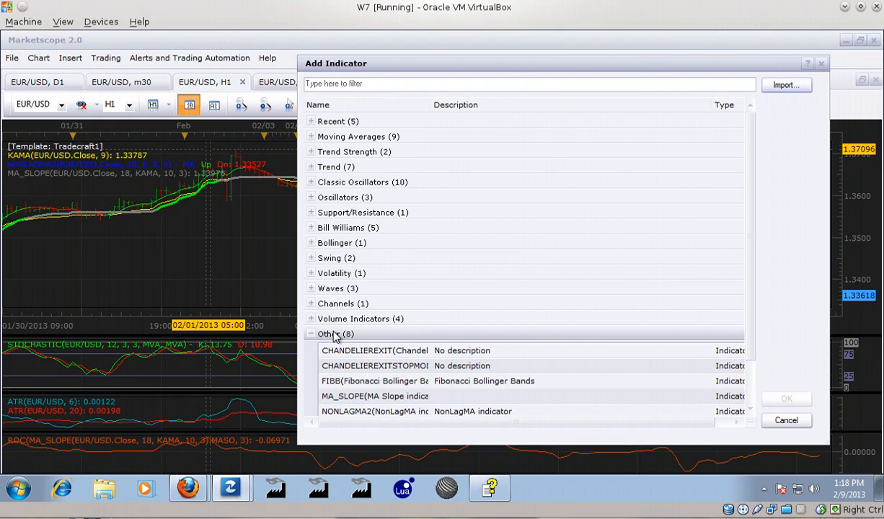
{"action": "mouse_move", "coordinate": [415, 333]}
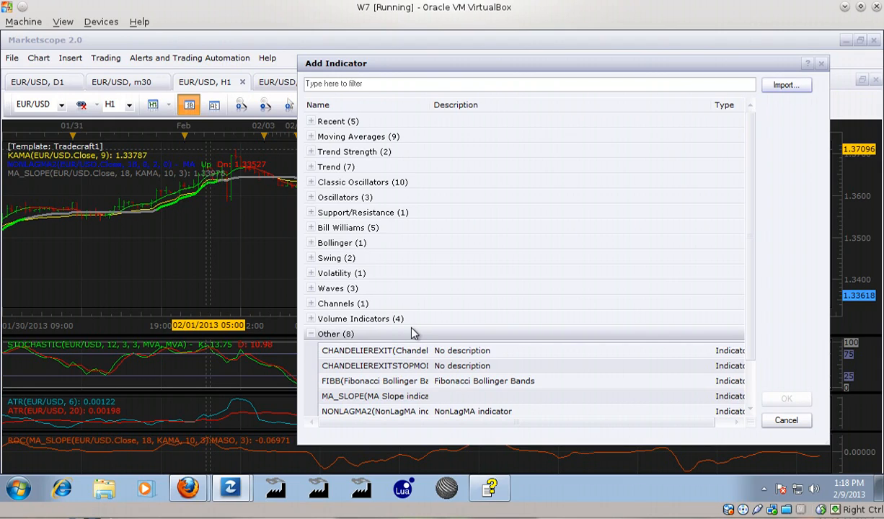
{"action": "mouse_move", "coordinate": [483, 381]}
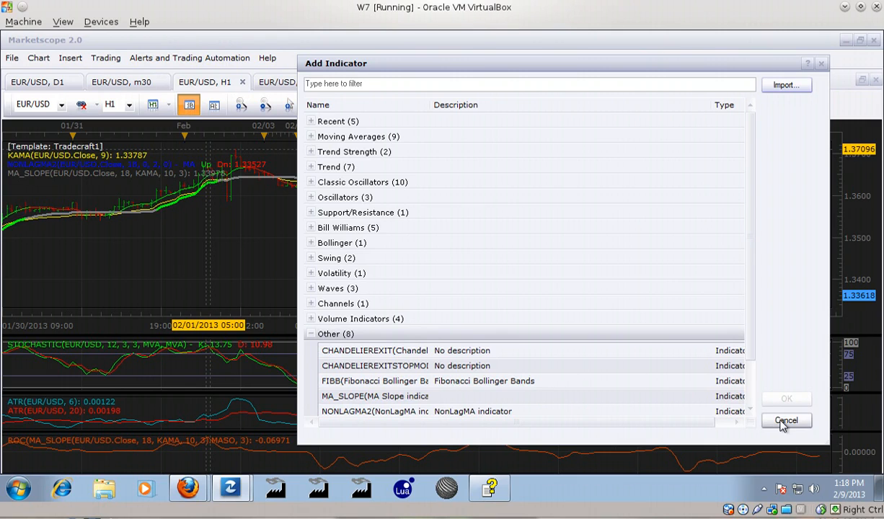
{"action": "left_click", "coordinate": [784, 421]}
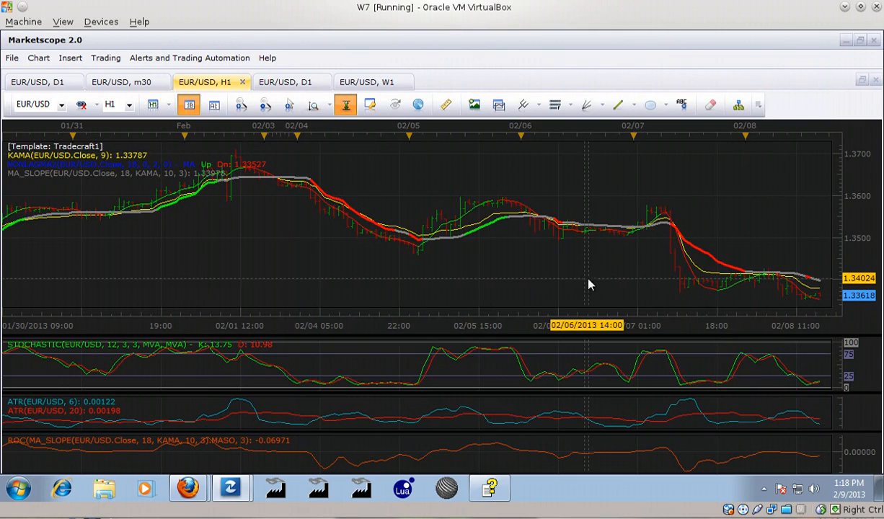
{"action": "mouse_move", "coordinate": [503, 270]}
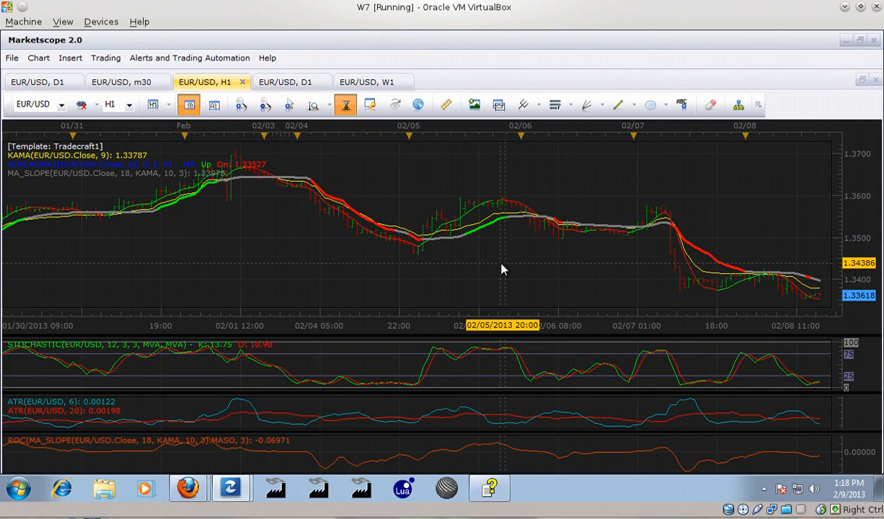
{"action": "mouse_move", "coordinate": [461, 231]}
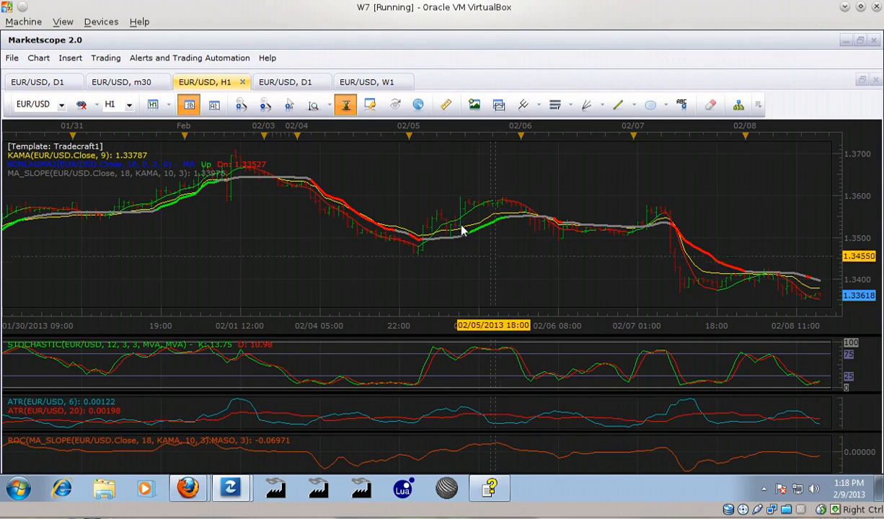
{"action": "mouse_move", "coordinate": [467, 239]}
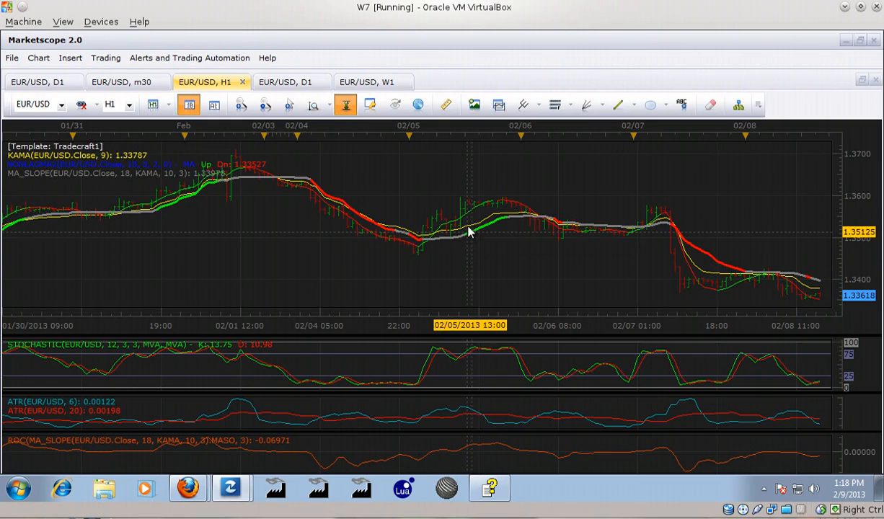
{"action": "mouse_move", "coordinate": [467, 218]}
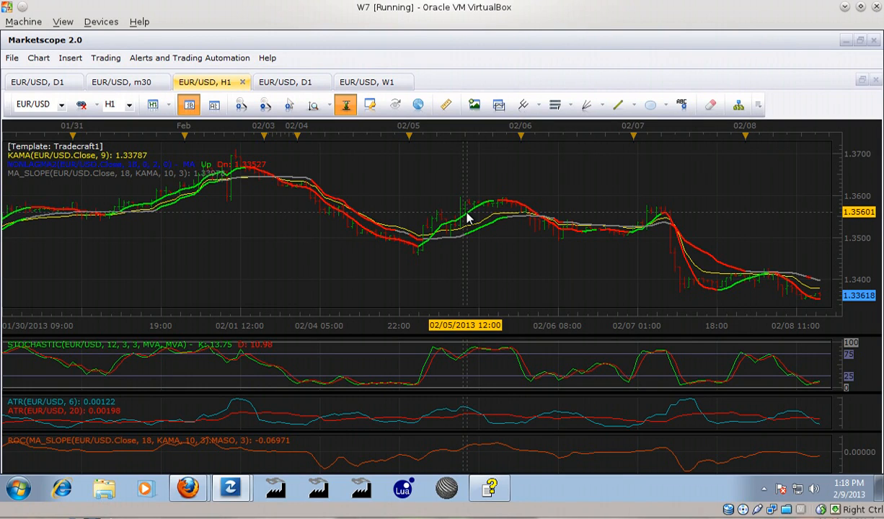
{"action": "mouse_move", "coordinate": [470, 294]}
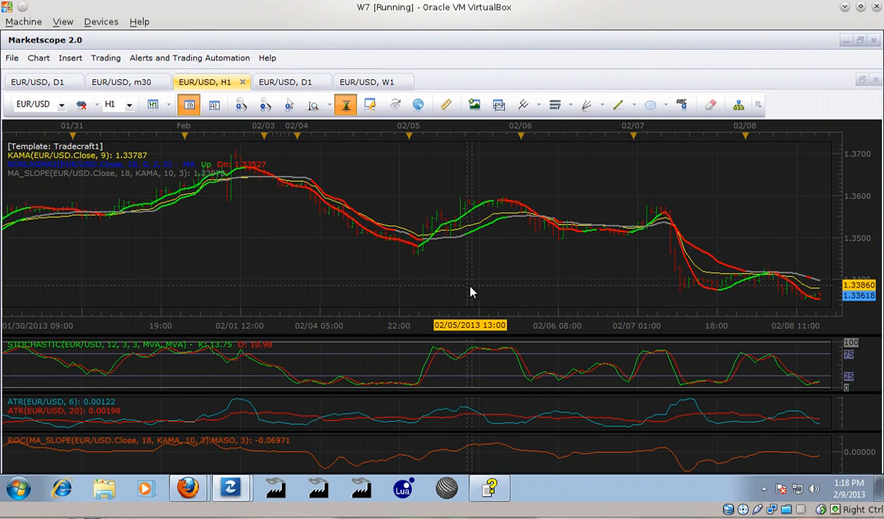
{"action": "mouse_move", "coordinate": [305, 279]}
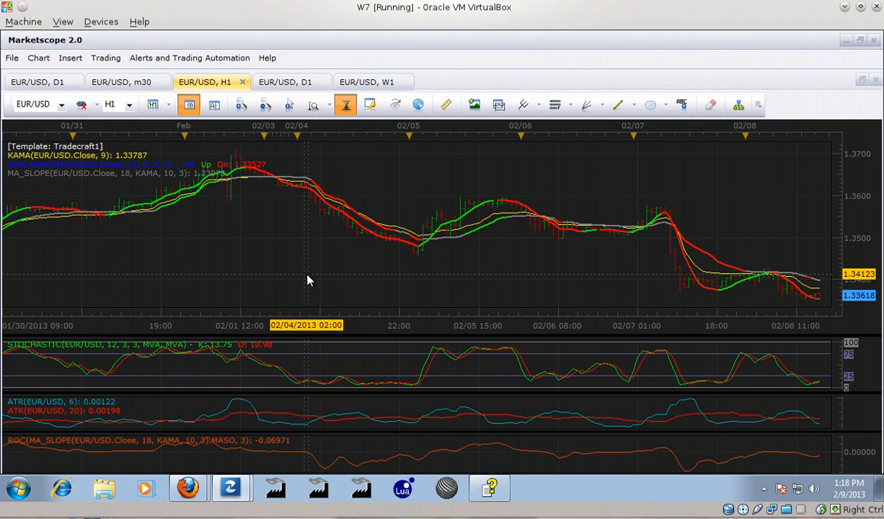
{"action": "mouse_move", "coordinate": [358, 297]}
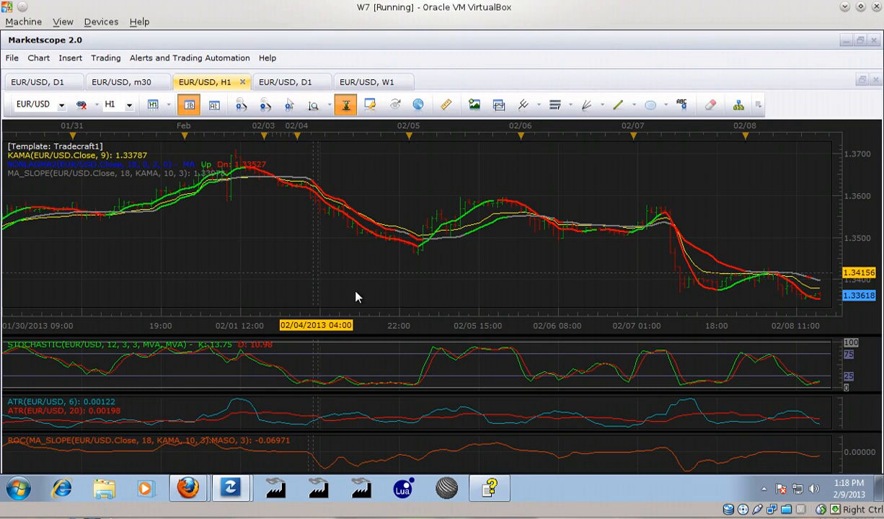
{"action": "mouse_move", "coordinate": [423, 367]}
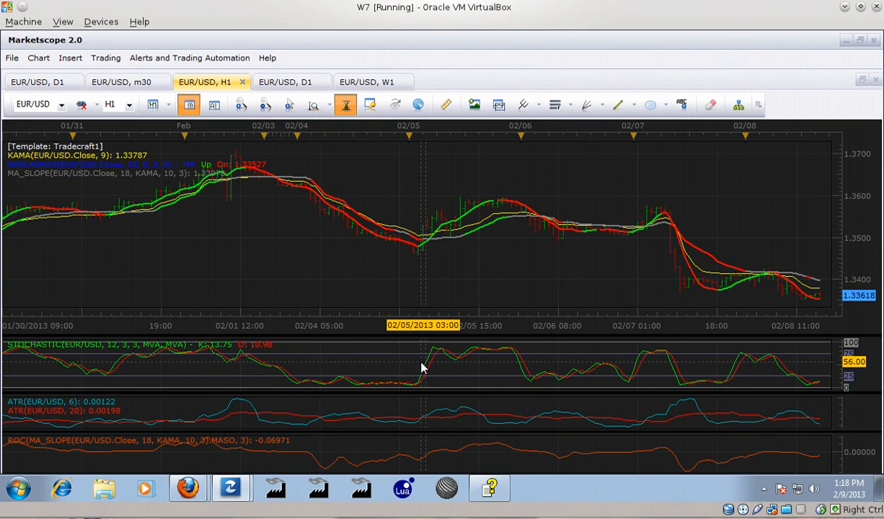
{"action": "mouse_move", "coordinate": [389, 207]}
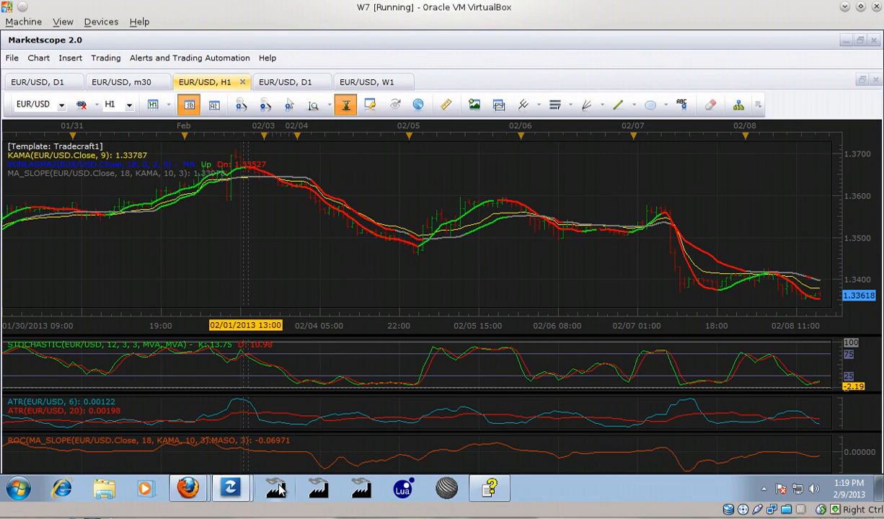
{"action": "mouse_move", "coordinate": [274, 489]}
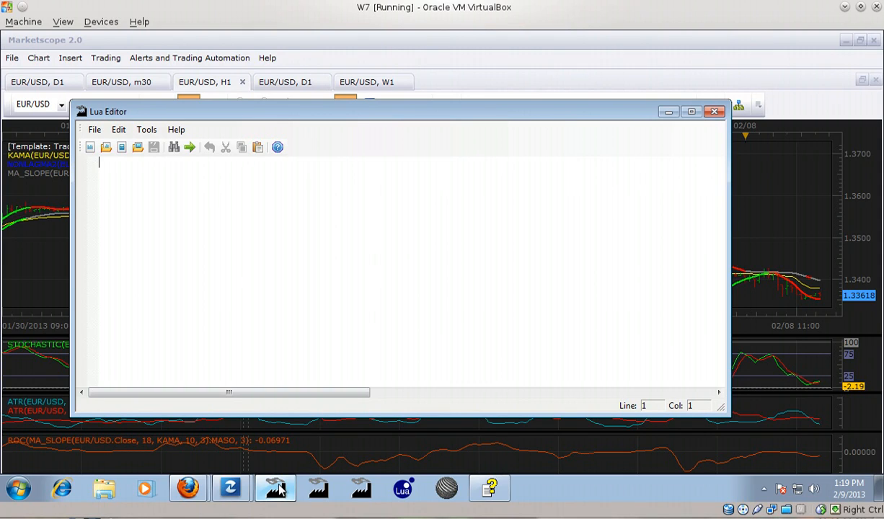
{"action": "mouse_move", "coordinate": [305, 489]}
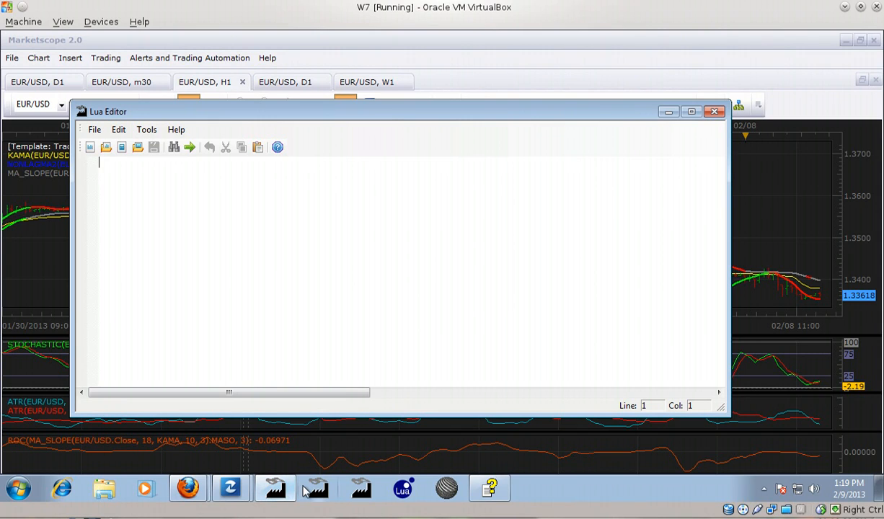
{"action": "mouse_move", "coordinate": [317, 487]}
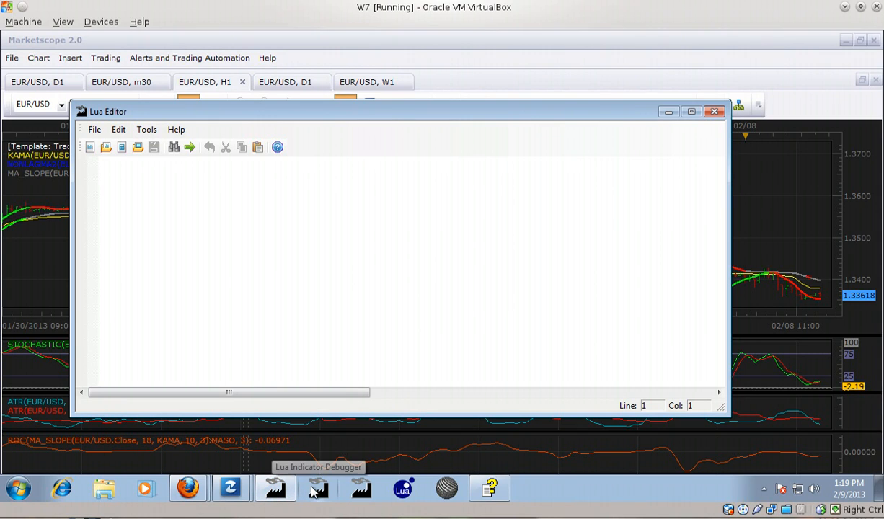
{"action": "left_click", "coordinate": [317, 488]}
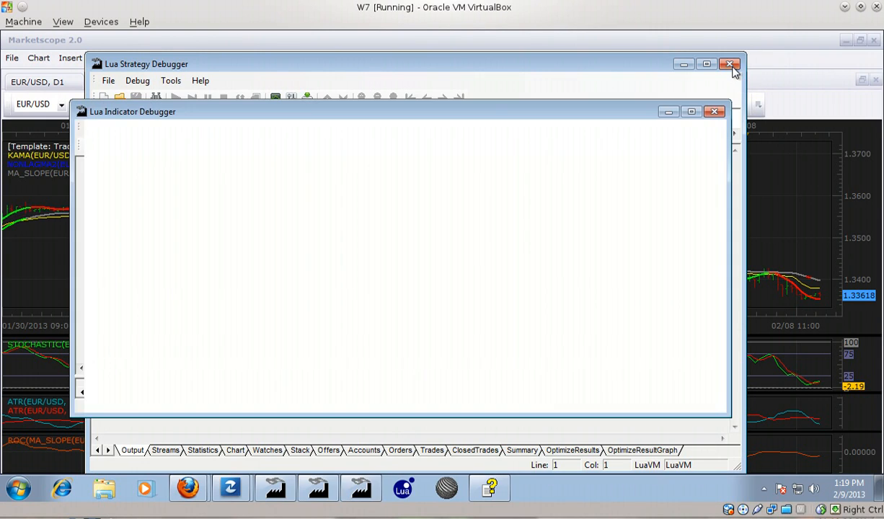
{"action": "left_click", "coordinate": [729, 63]}
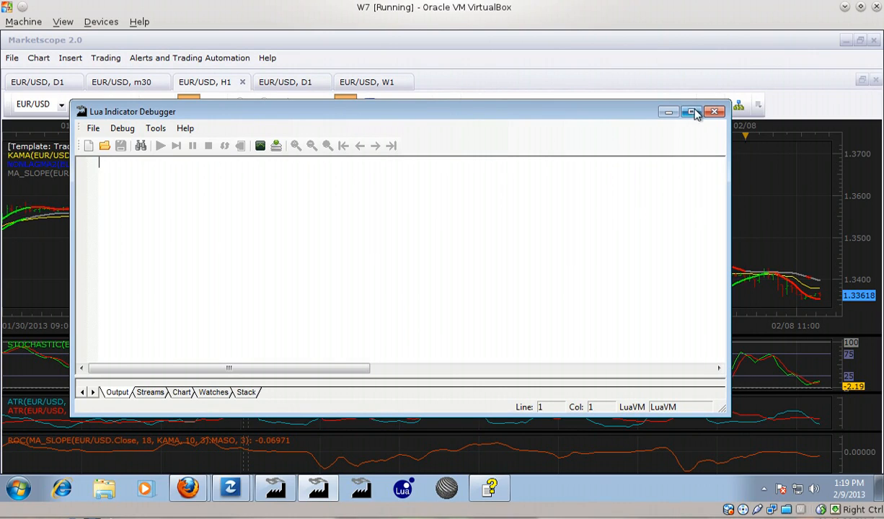
{"action": "mouse_move", "coordinate": [715, 113]}
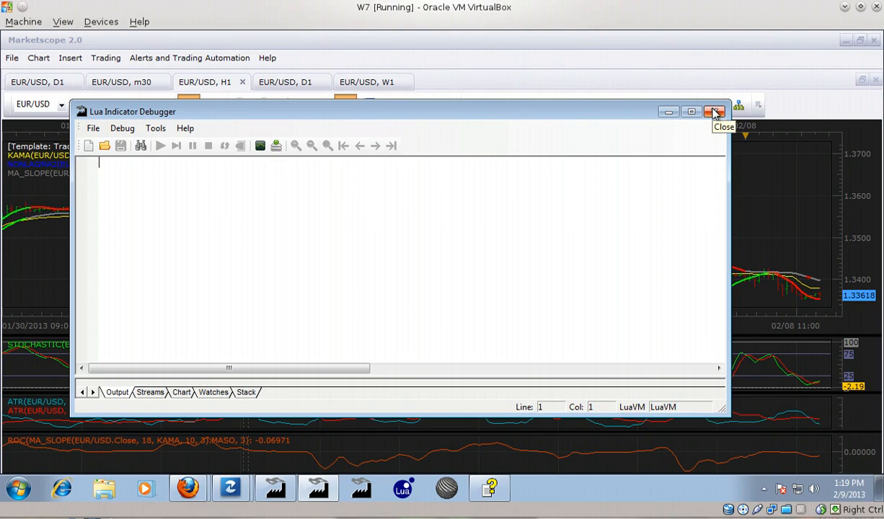
{"action": "left_click", "coordinate": [713, 112]}
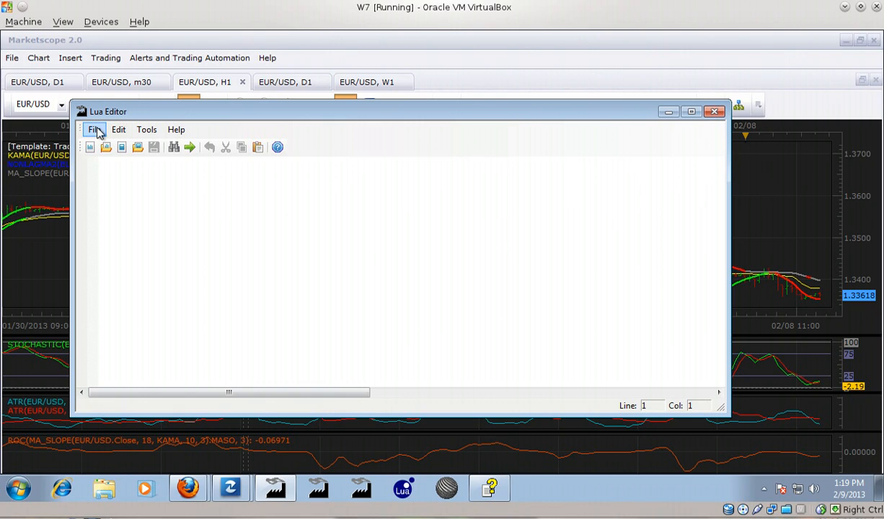
{"action": "mouse_move", "coordinate": [176, 130]}
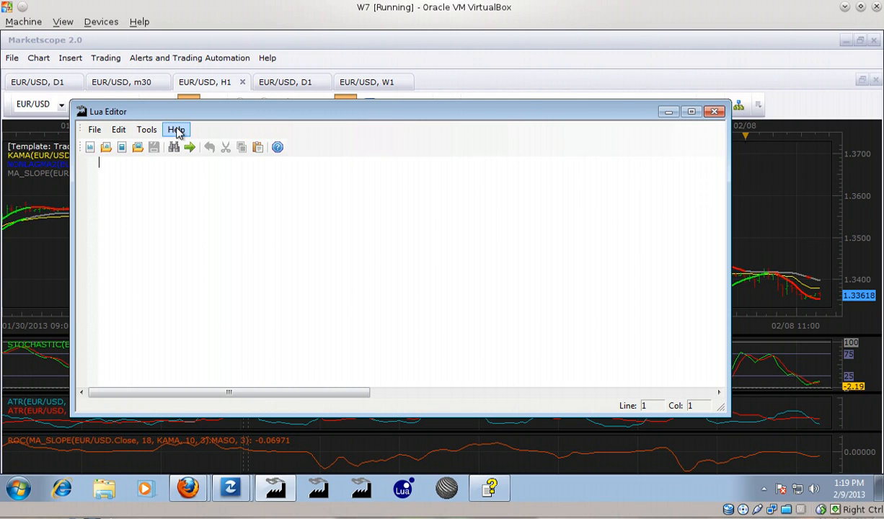
- Open the FXCM Indicator SDK user guide from the Help menu
{"action": "left_click", "coordinate": [176, 130]}
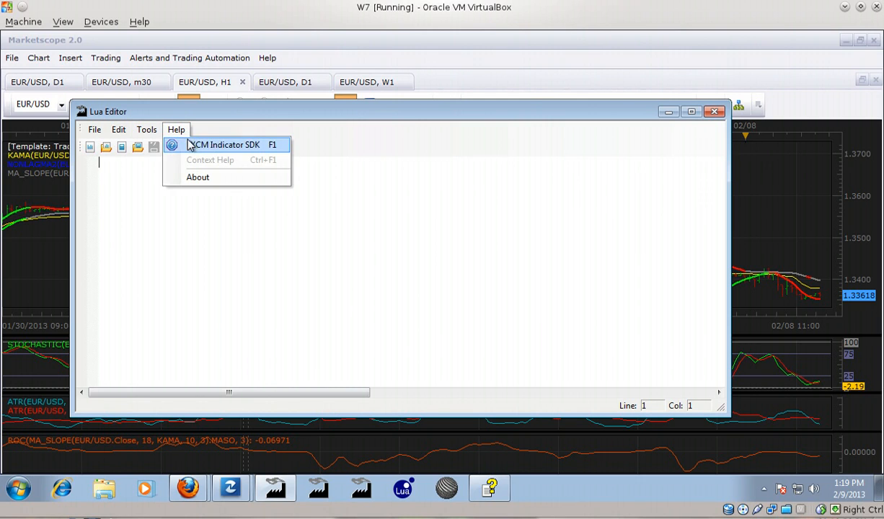
{"action": "left_click", "coordinate": [221, 144]}
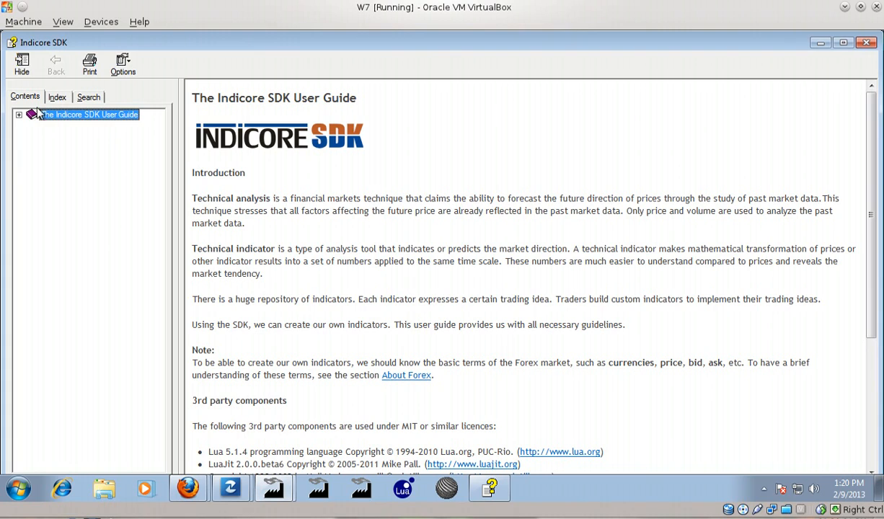
- Expand Contents through The Indicore SDK and Signals and Strategies to the strategy Init, Prepare, Update functions
{"action": "left_click", "coordinate": [20, 114]}
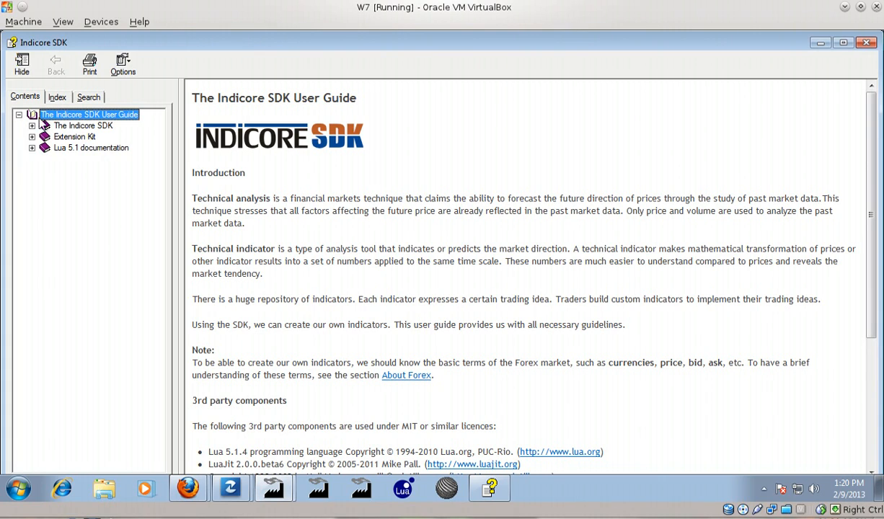
{"action": "left_click", "coordinate": [32, 124]}
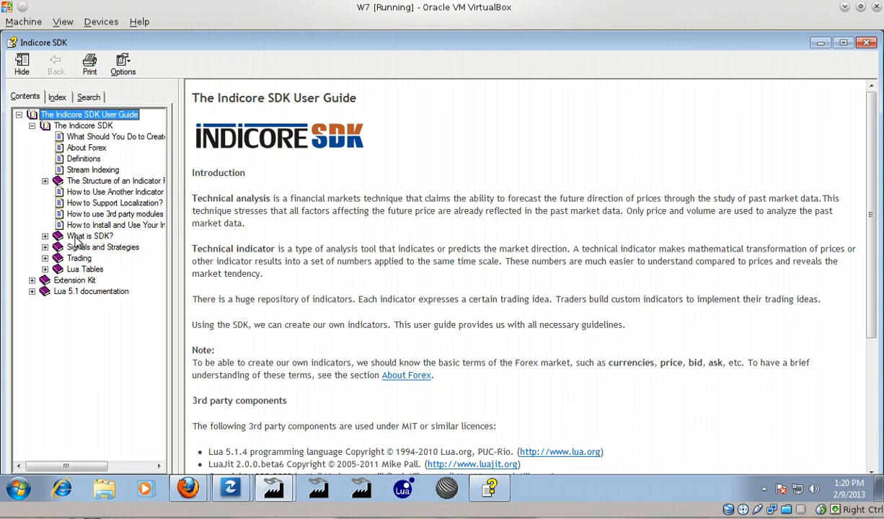
{"action": "left_click", "coordinate": [46, 247]}
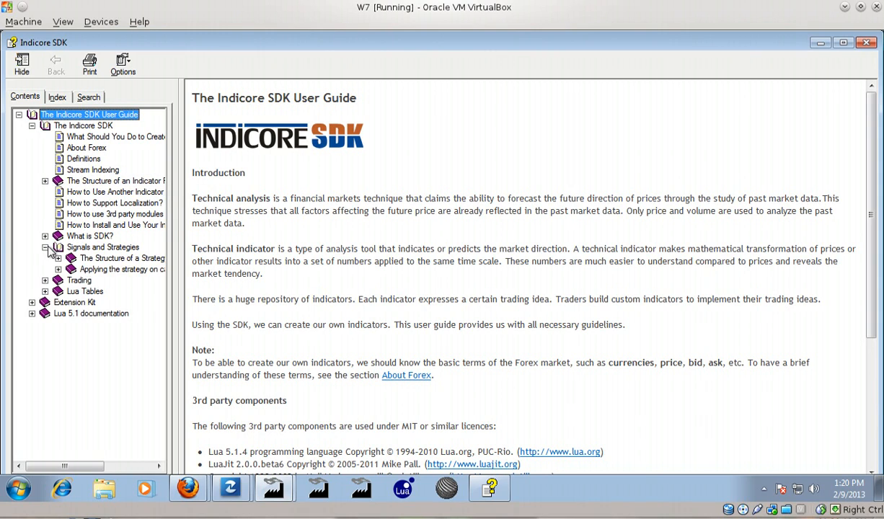
{"action": "left_click", "coordinate": [121, 258]}
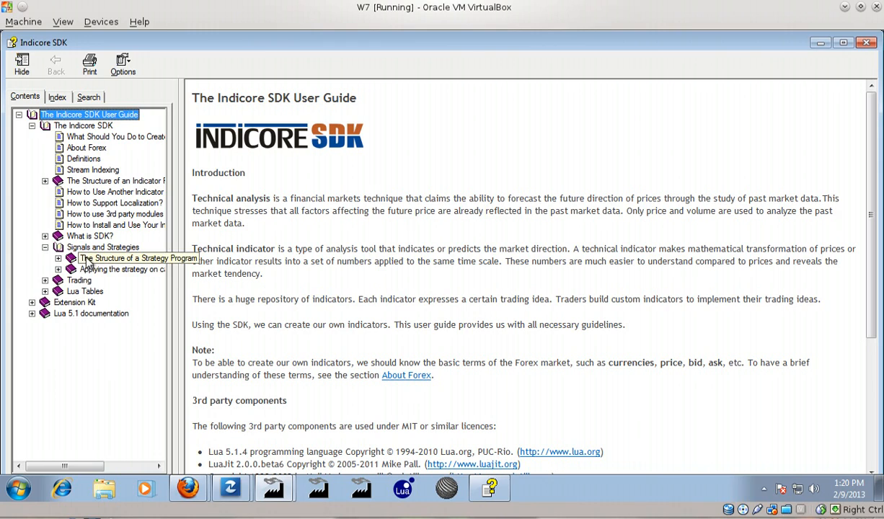
{"action": "left_click", "coordinate": [58, 258]}
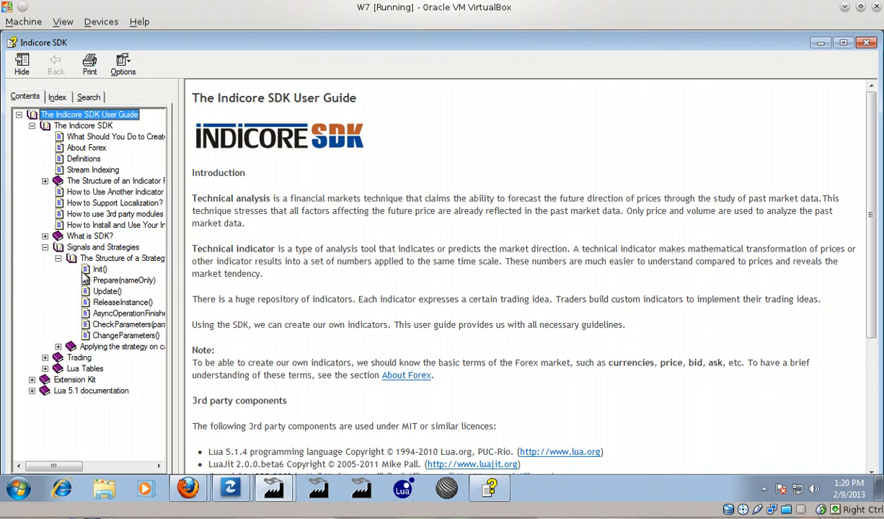
{"action": "mouse_move", "coordinate": [103, 340]}
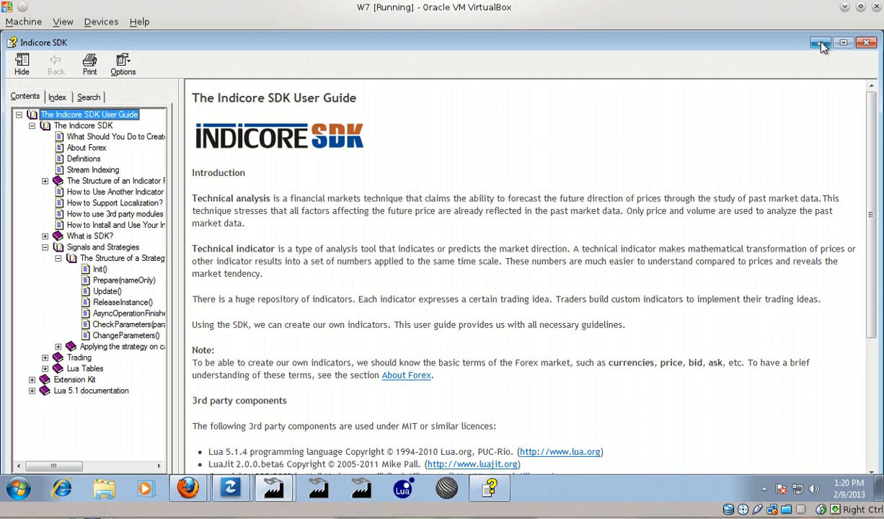
{"action": "mouse_move", "coordinate": [865, 43]}
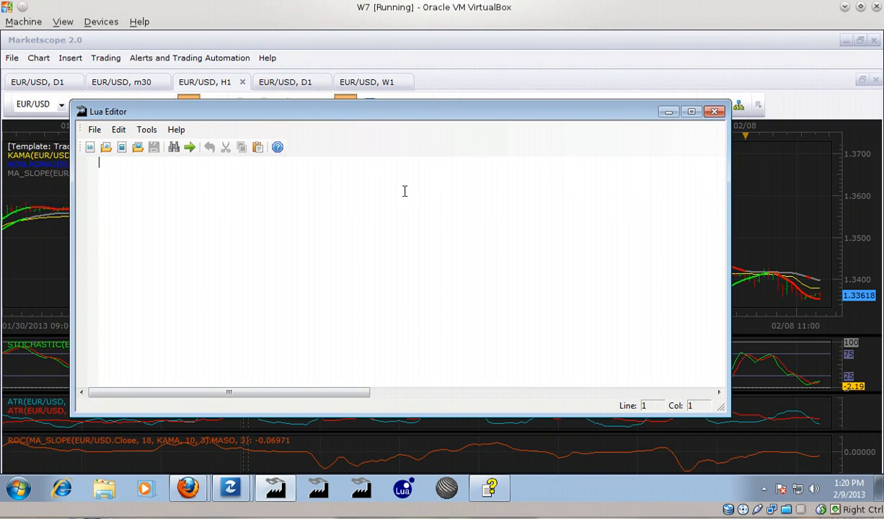
{"action": "mouse_move", "coordinate": [204, 142]}
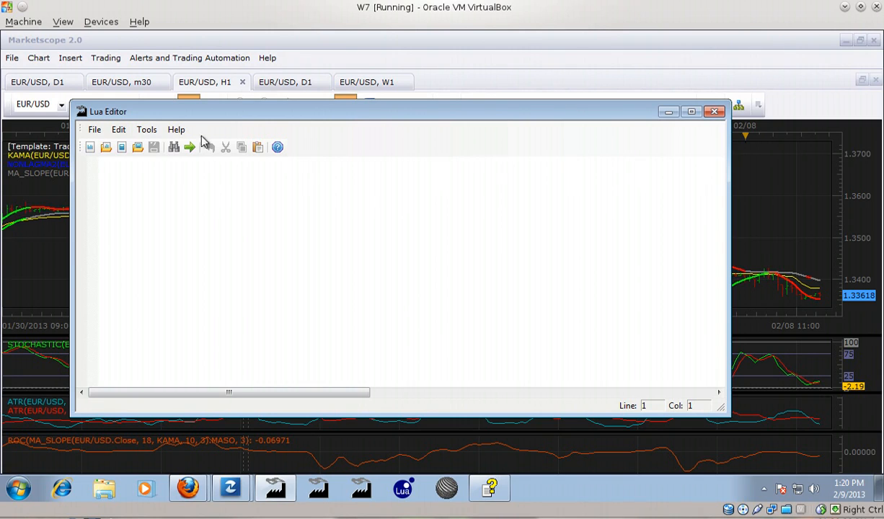
- Start a new indicator via File > New, showing the empty New Indicator form
{"action": "left_click", "coordinate": [93, 130]}
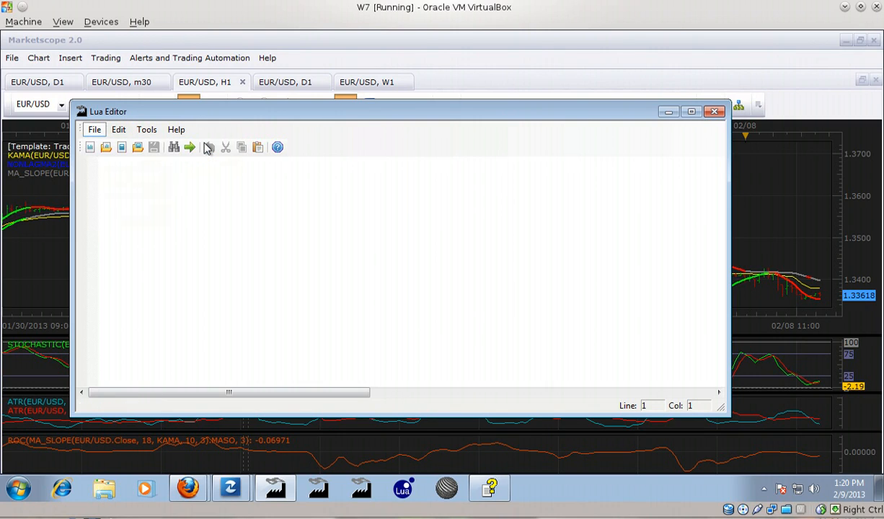
{"action": "left_click", "coordinate": [89, 147]}
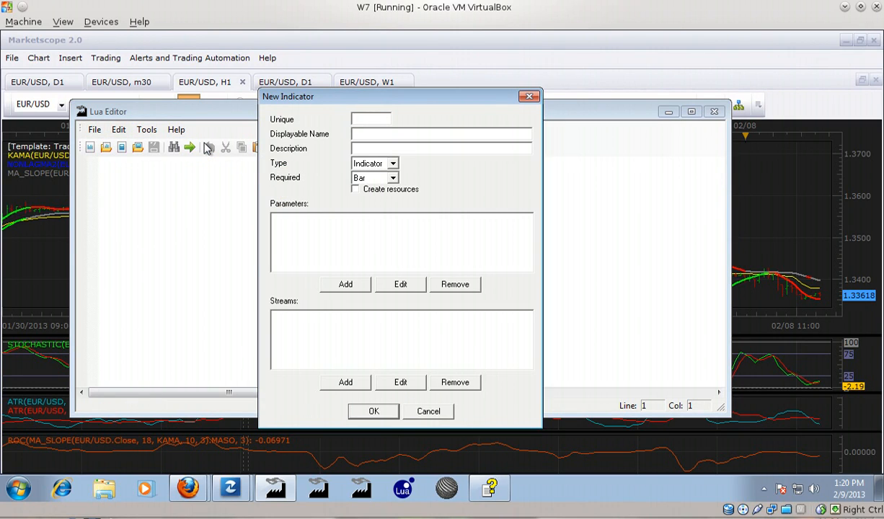
{"action": "left_click", "coordinate": [372, 118]}
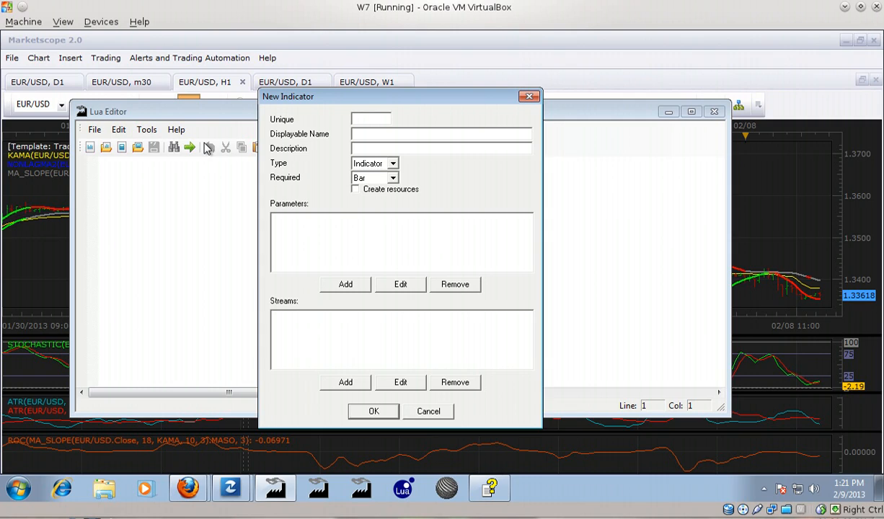
{"action": "mouse_move", "coordinate": [411, 45]}
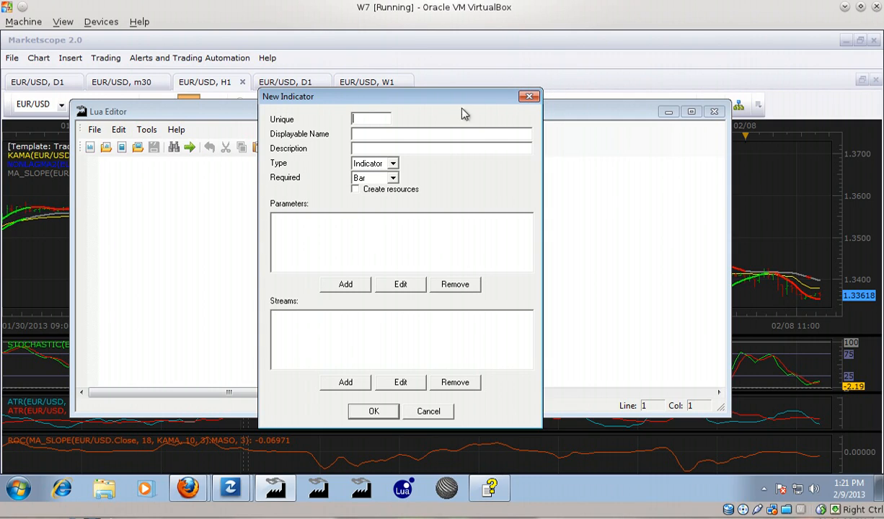
{"action": "mouse_move", "coordinate": [520, 104]}
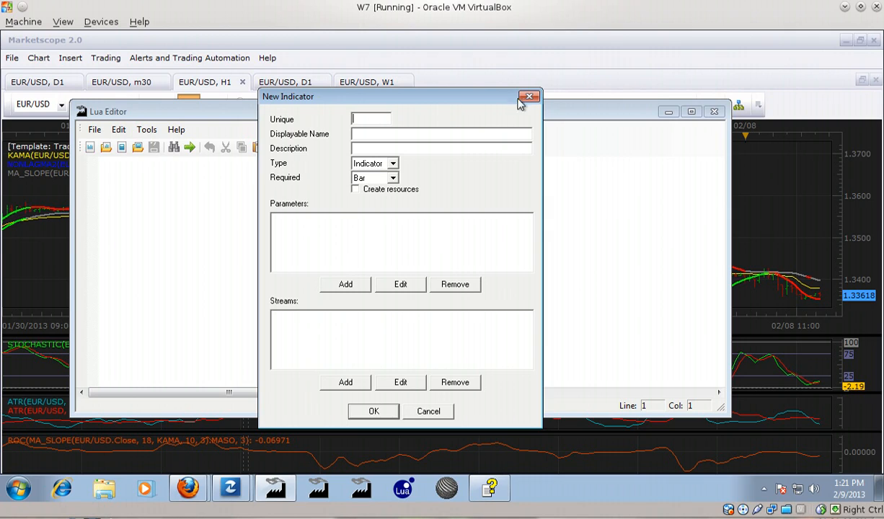
{"action": "mouse_move", "coordinate": [528, 97]}
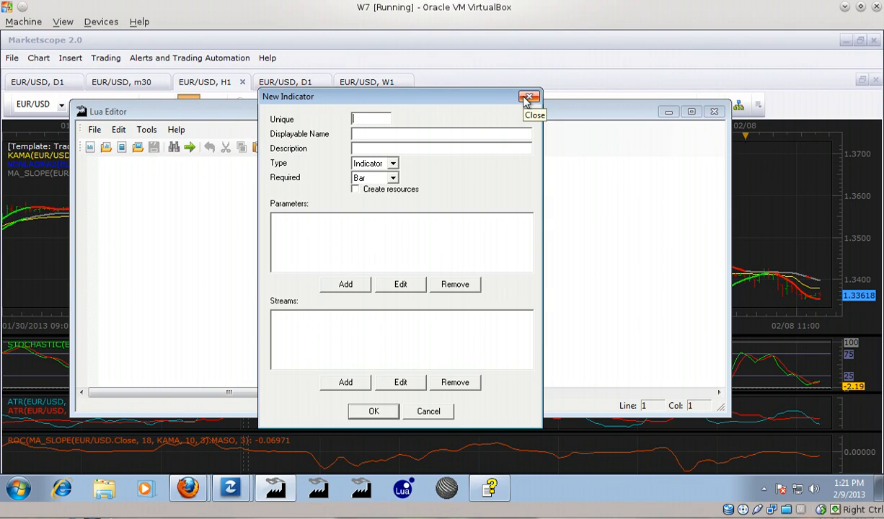
{"action": "left_click", "coordinate": [530, 97]}
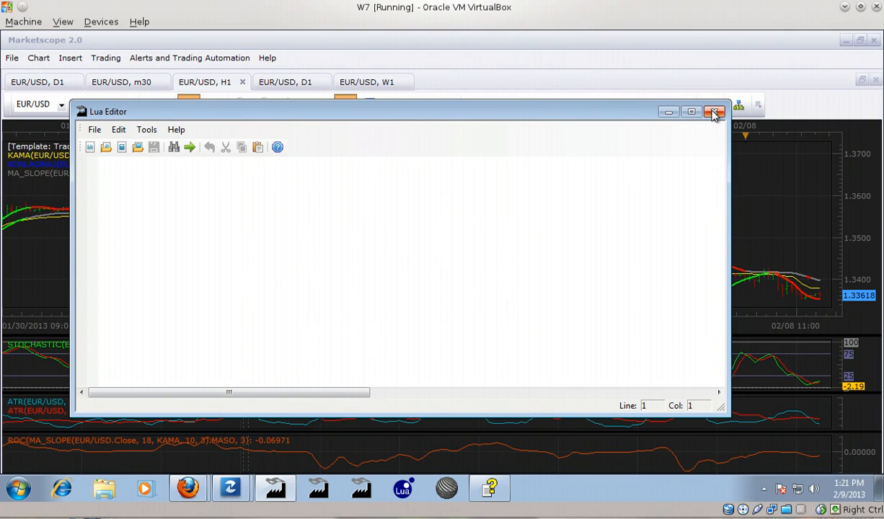
{"action": "mouse_move", "coordinate": [715, 112]}
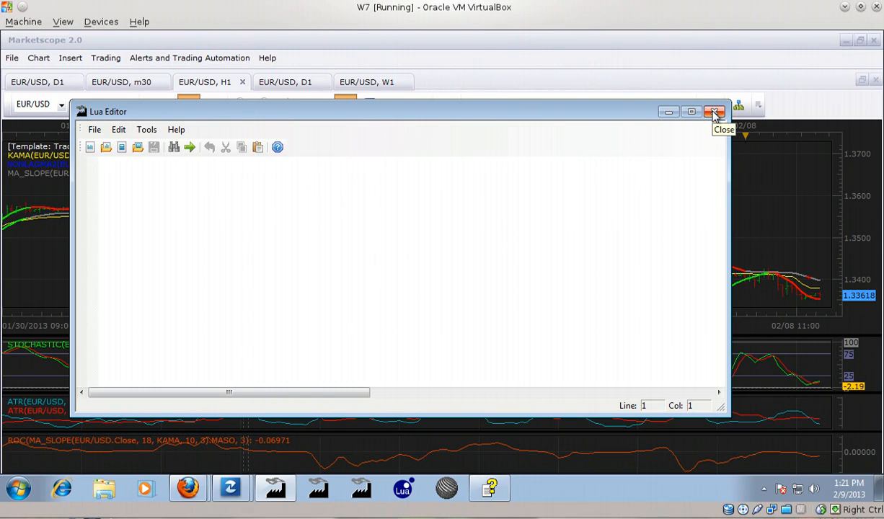
{"action": "left_click", "coordinate": [101, 161]}
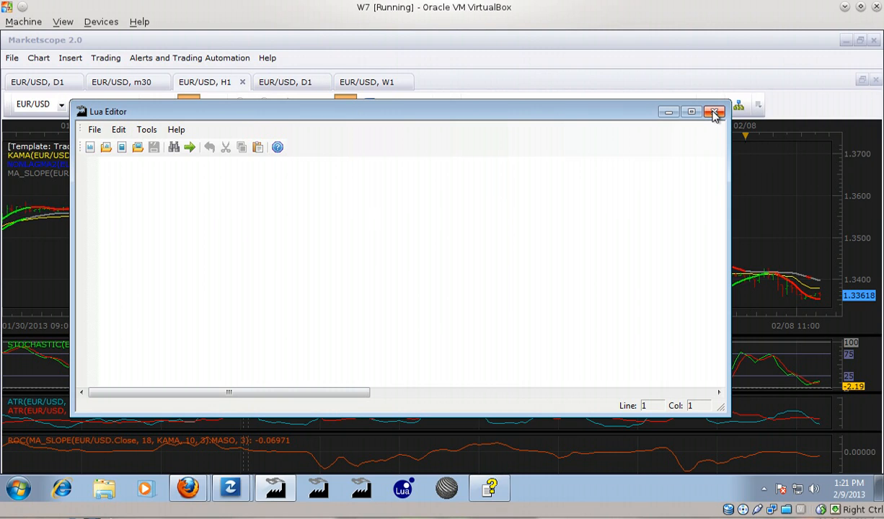
- Close the Lua Editor window, leaving the EUR/USD hourly chart
{"action": "left_click", "coordinate": [715, 112]}
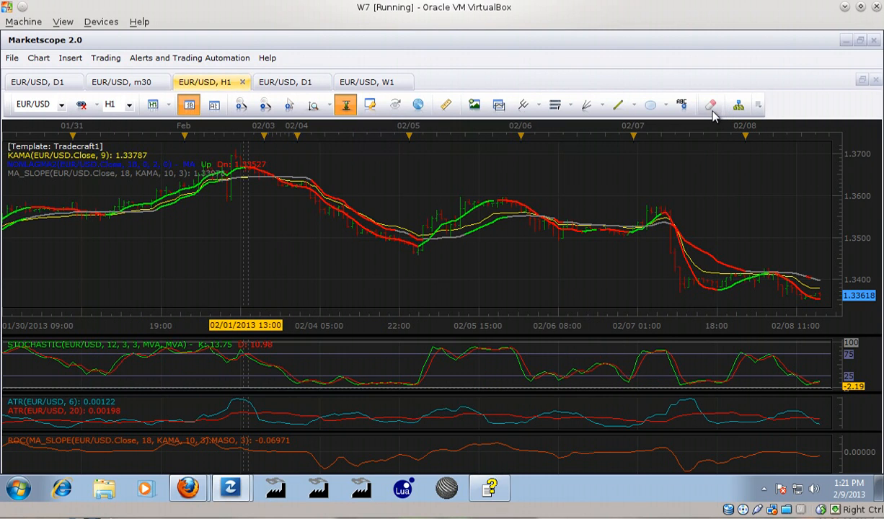
{"action": "mouse_move", "coordinate": [583, 250]}
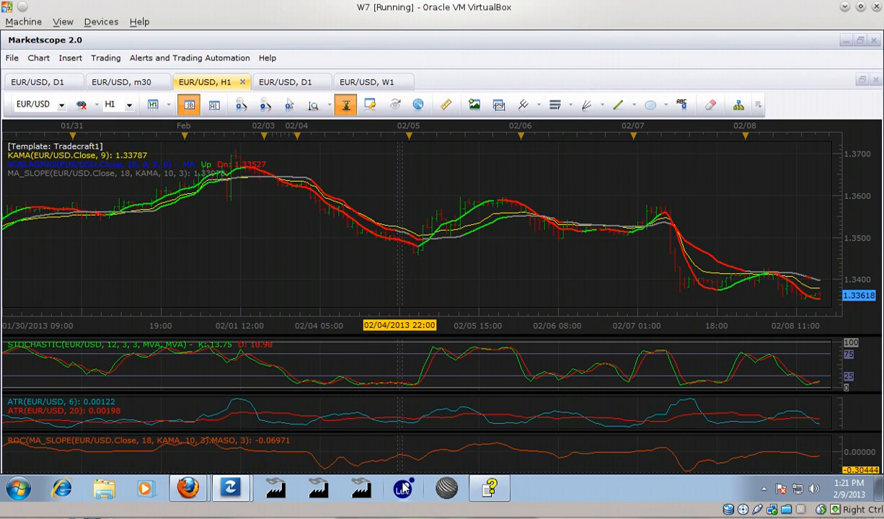
{"action": "mouse_move", "coordinate": [403, 488]}
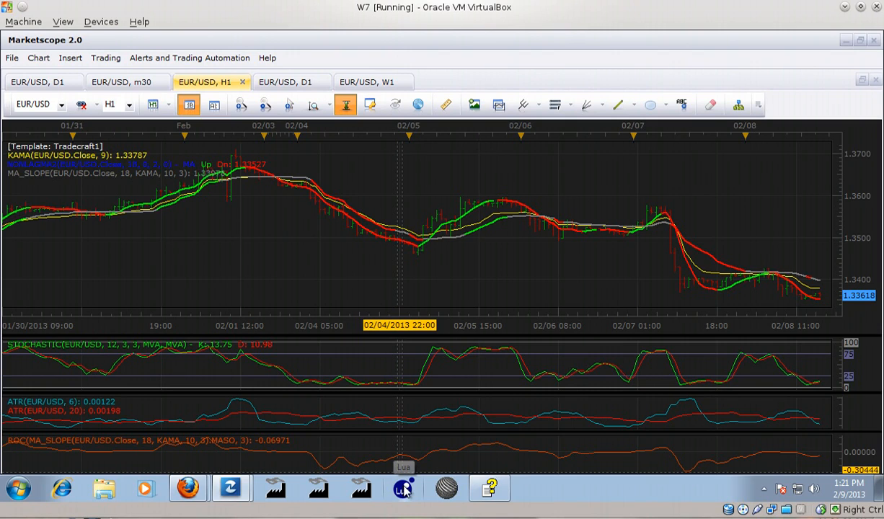
{"action": "mouse_move", "coordinate": [404, 488]}
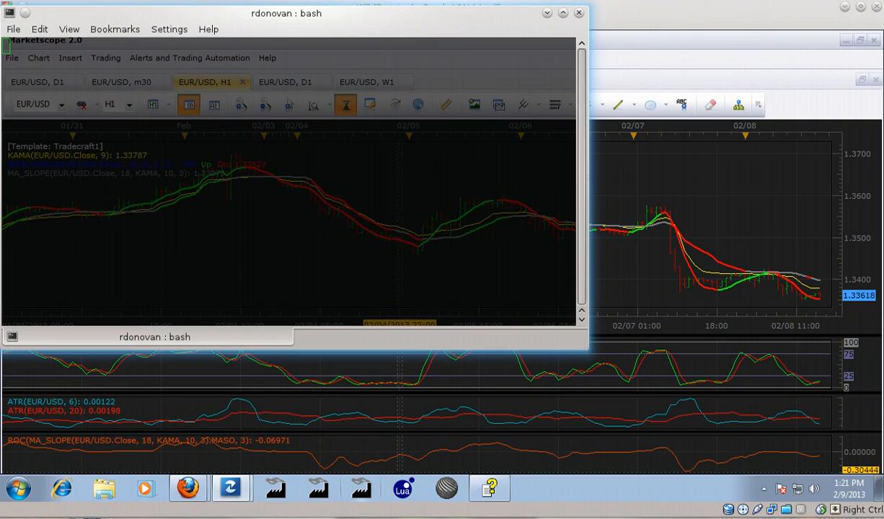
- Launch lua 5.1.4 in Konsole and run print("Hello, World.")
{"action": "type", "text": "le ~]$ l"}
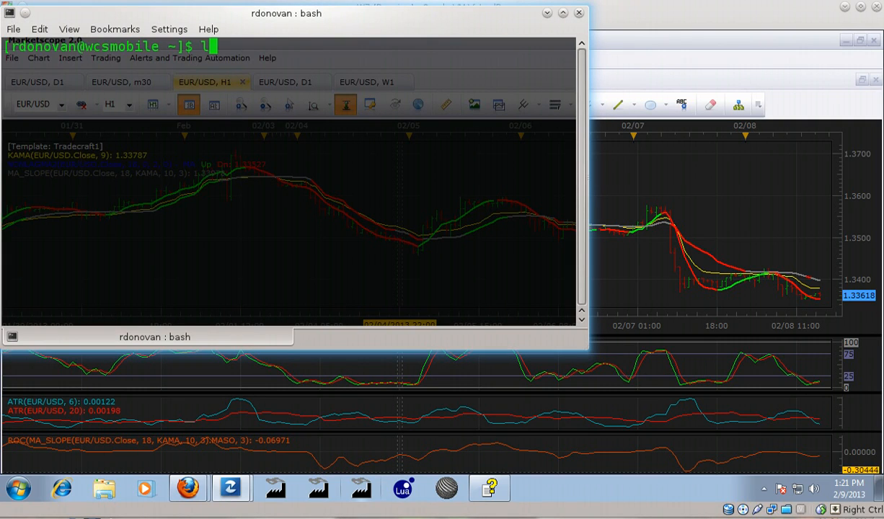
{"action": "type", "text": "ua"}
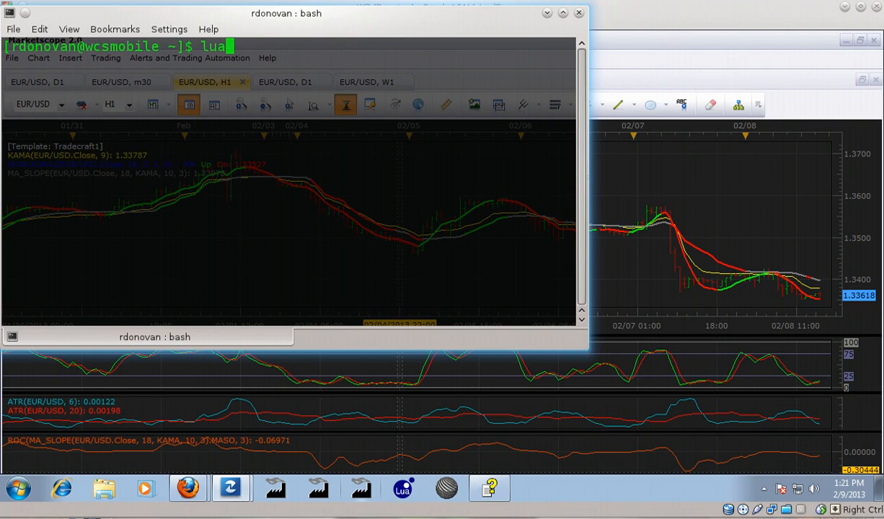
{"action": "key", "text": "Return"}
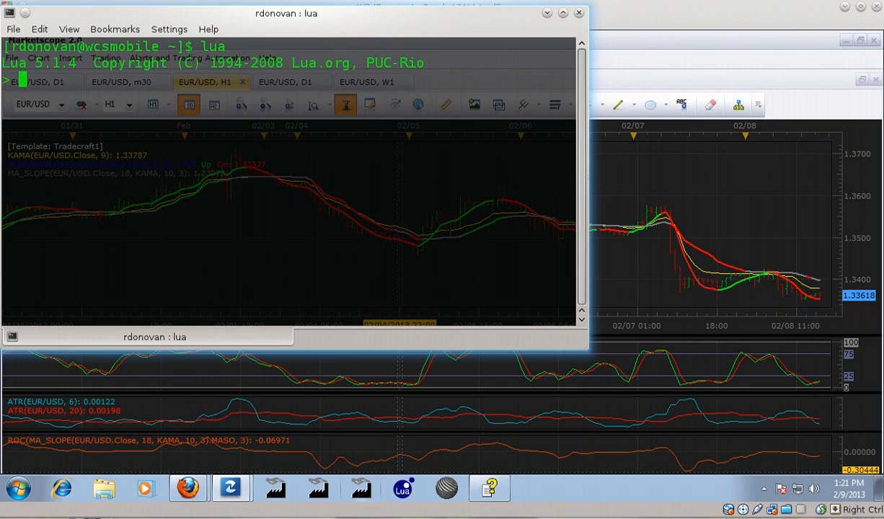
{"action": "type", "text": "print"}
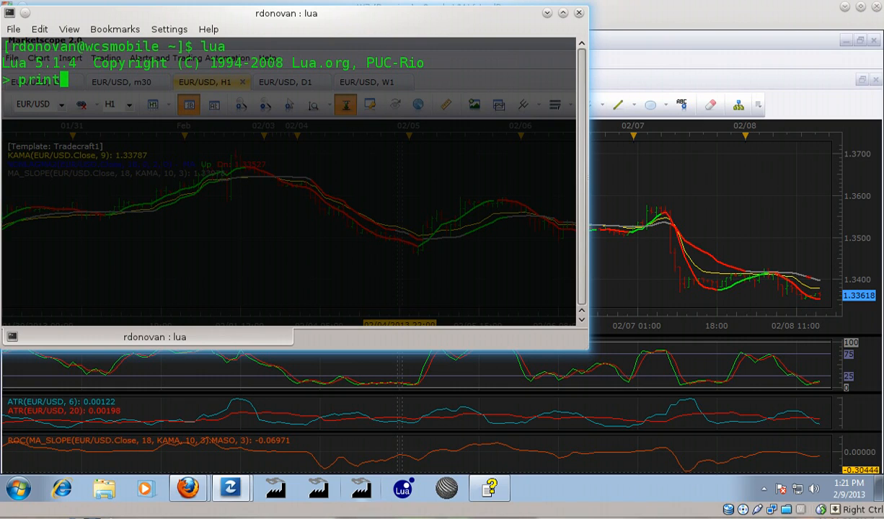
{"action": "type", "text": "(\"He"}
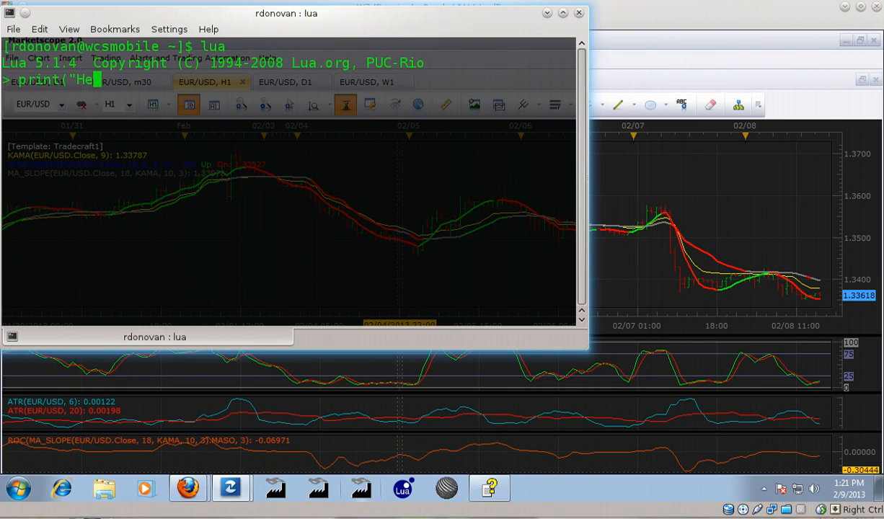
{"action": "type", "text": "llo, Wo"}
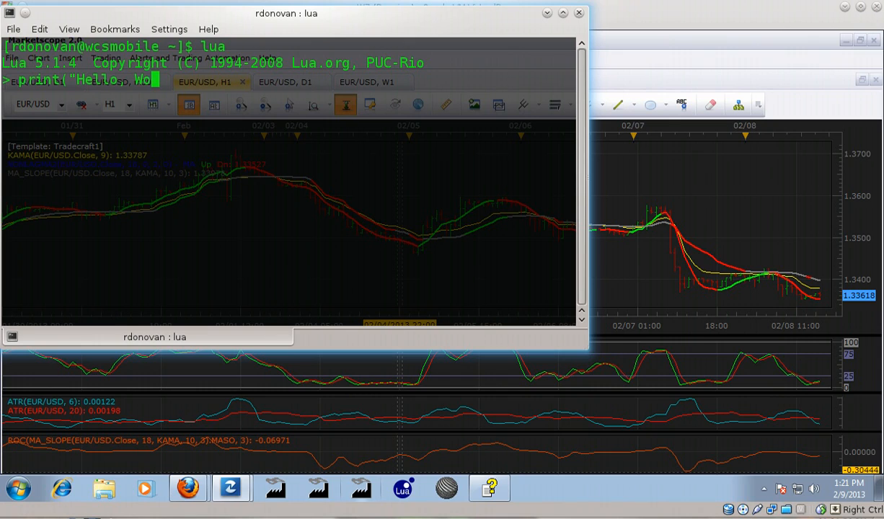
{"action": "type", "text": "rld.\")"}
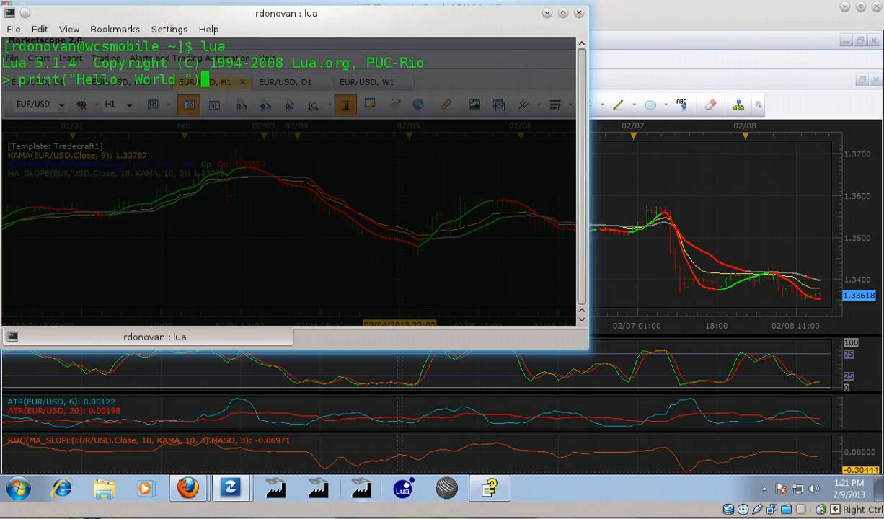
{"action": "key", "text": "Return"}
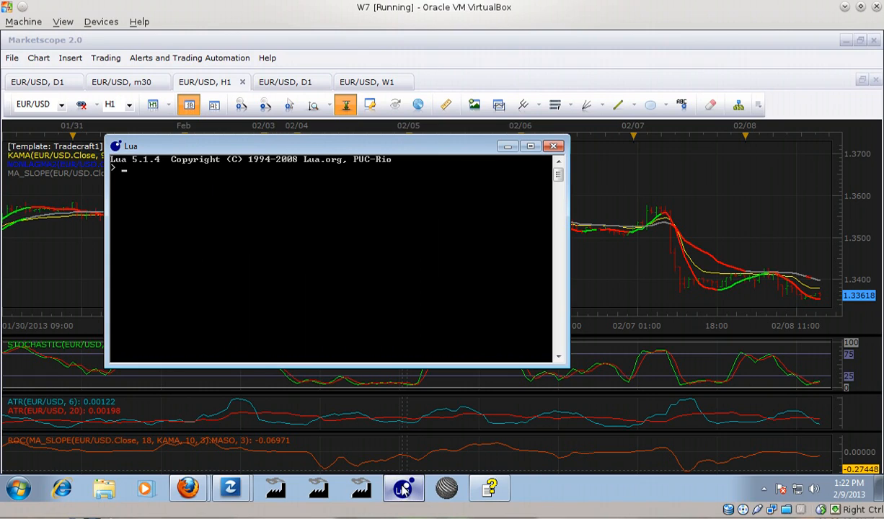
- Run print("Hello, world.") in the Windows Lua interpreter, then close its window
{"action": "type", "text": "print"}
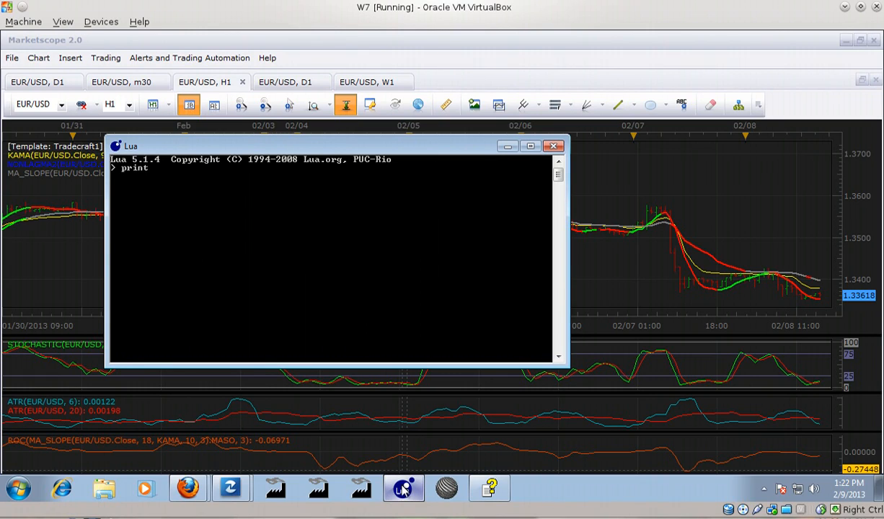
{"action": "type", "text": "(\"Hello,"}
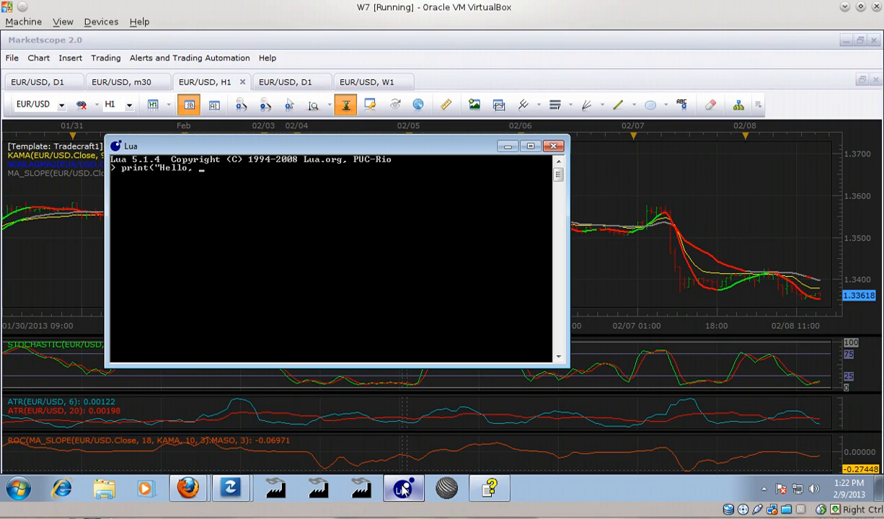
{"action": "type", "text": "world."}
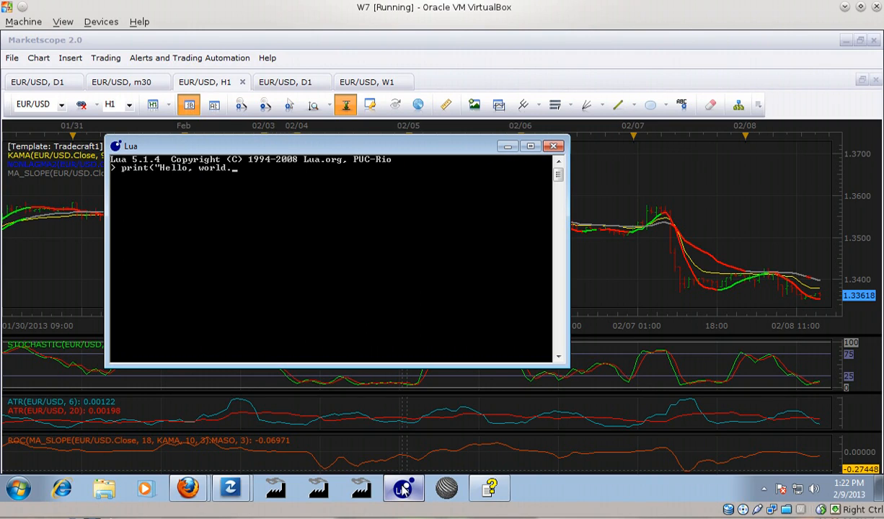
{"action": "type", "text": "\")"}
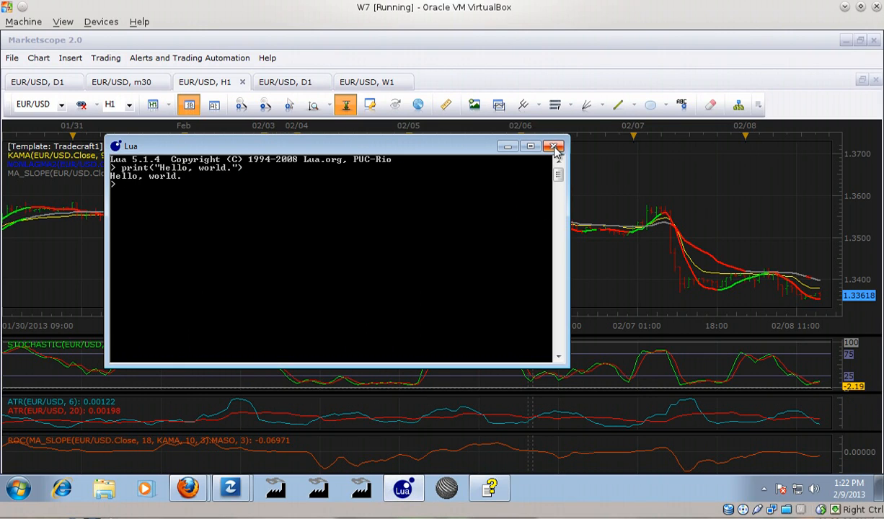
{"action": "mouse_move", "coordinate": [554, 147]}
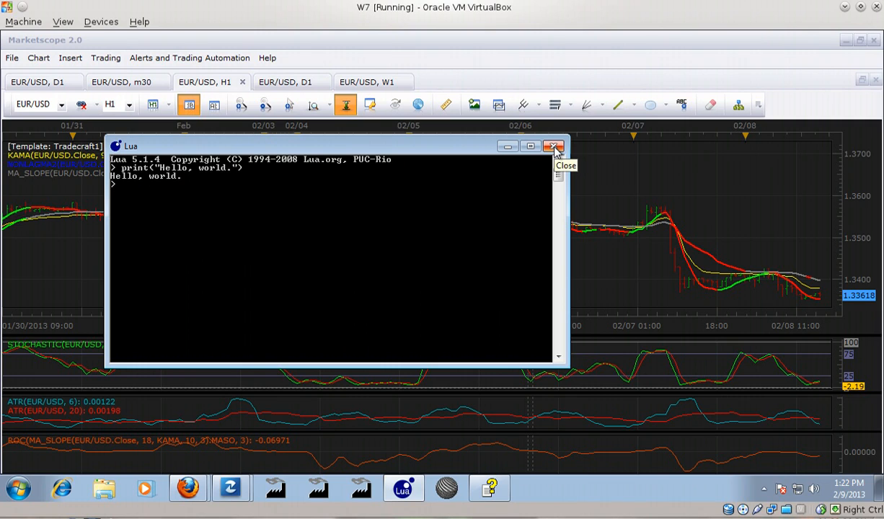
{"action": "left_click", "coordinate": [553, 147]}
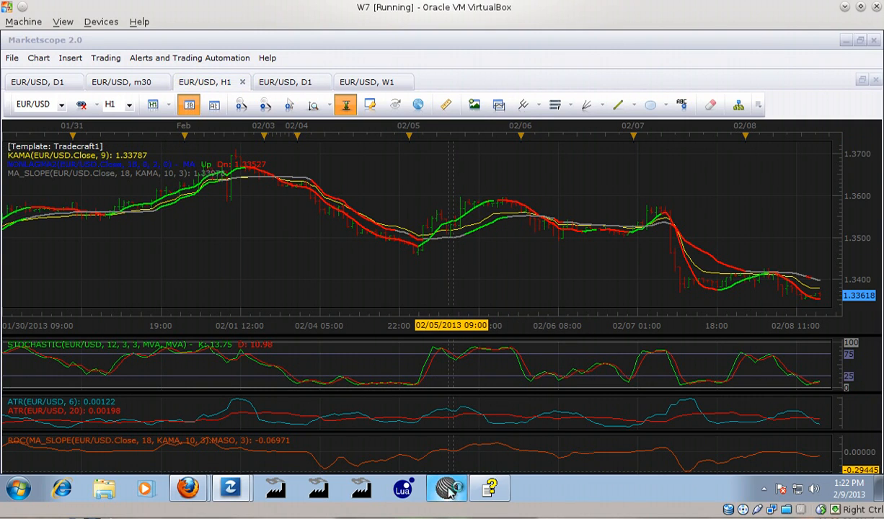
- Launch SciTE with hello.lua (print("Hello world.") and print(2+2)) loaded
{"action": "left_click", "coordinate": [445, 489]}
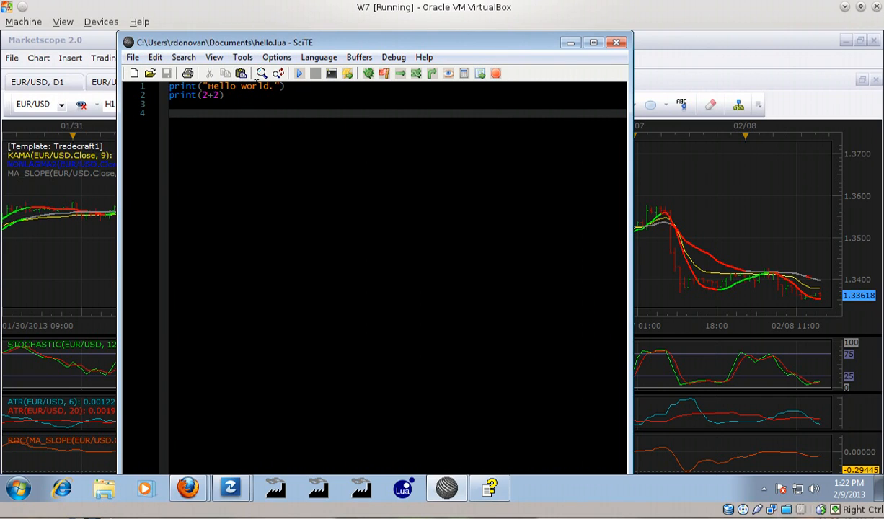
{"action": "mouse_move", "coordinate": [277, 61]}
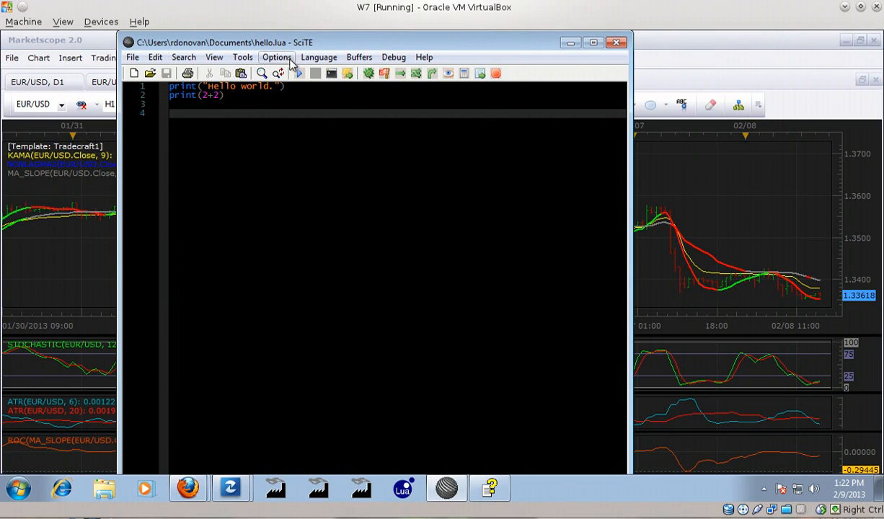
{"action": "mouse_move", "coordinate": [299, 72]}
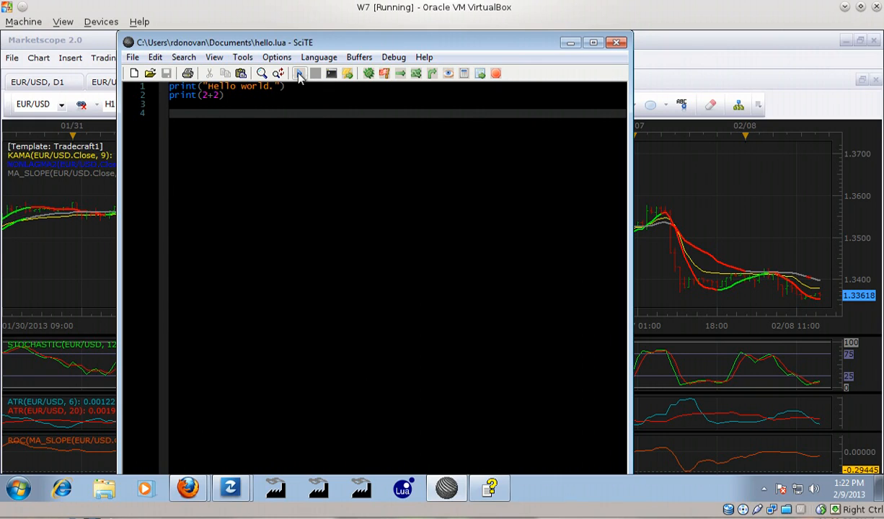
- Execute hello.lua so the output pane shows Hello world., 4 and exit code 0
{"action": "left_click", "coordinate": [298, 72]}
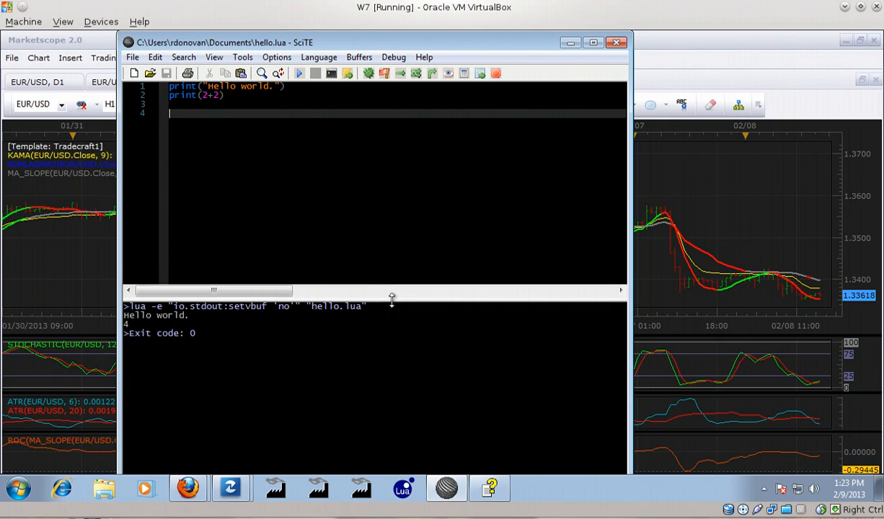
- Enlarge the output pane by dragging its splitter up, then close SciTE
{"action": "left_click_drag", "start_coordinate": [392, 298], "coordinate": [398, 195]}
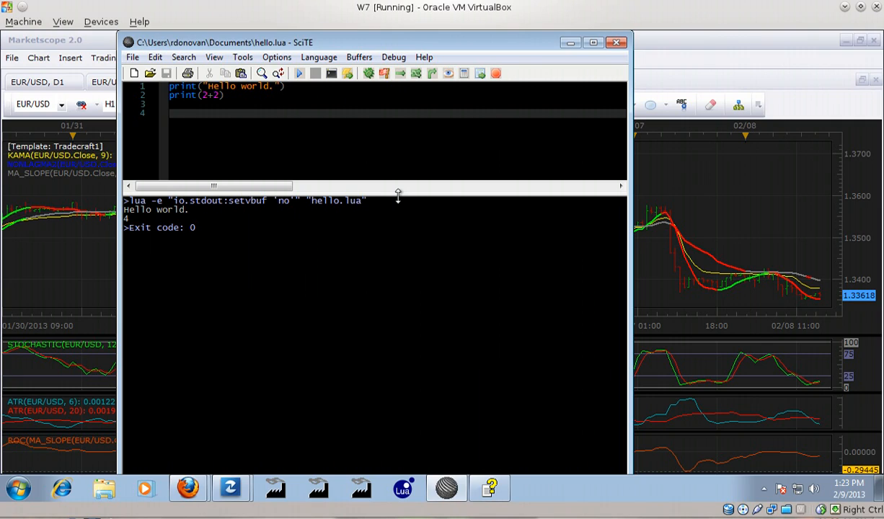
{"action": "mouse_move", "coordinate": [542, 72]}
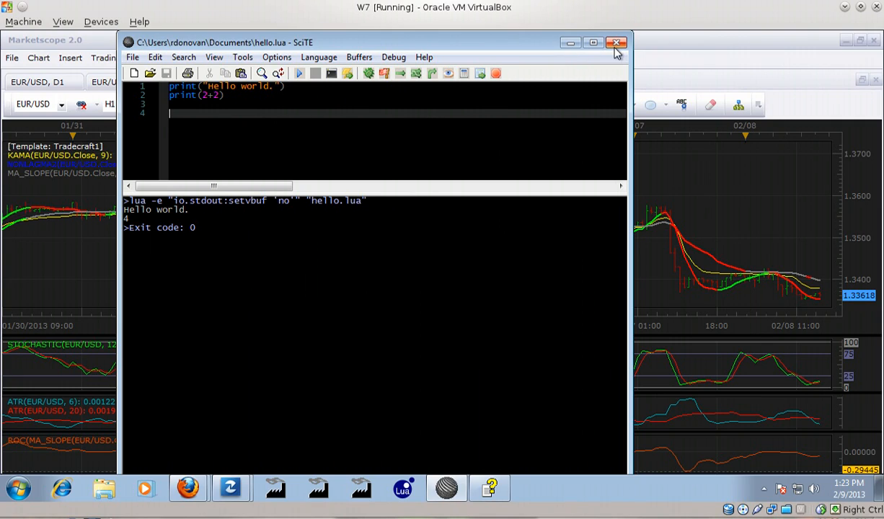
{"action": "mouse_move", "coordinate": [562, 79]}
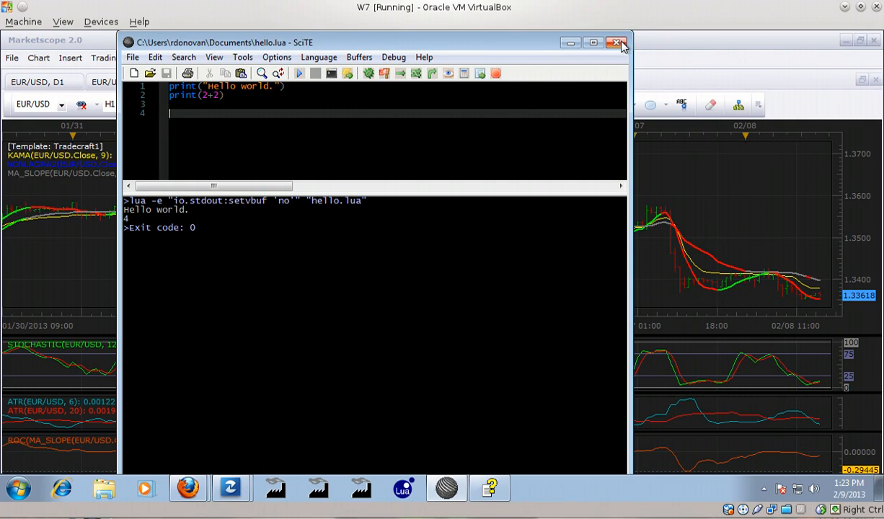
{"action": "mouse_move", "coordinate": [616, 43]}
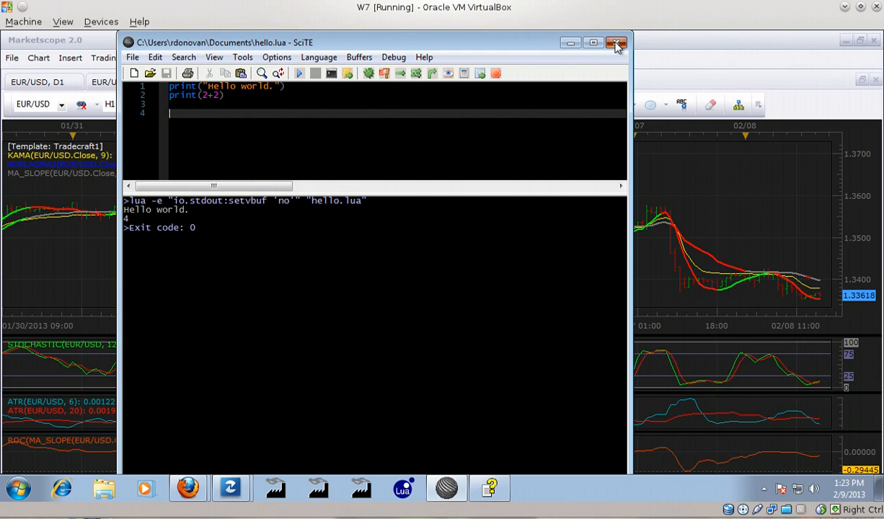
{"action": "left_click", "coordinate": [617, 43]}
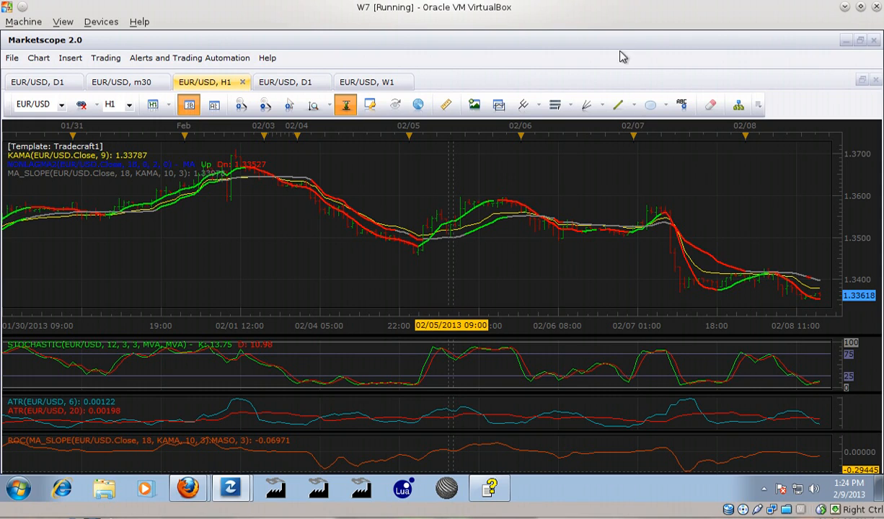
{"action": "mouse_move", "coordinate": [718, 444]}
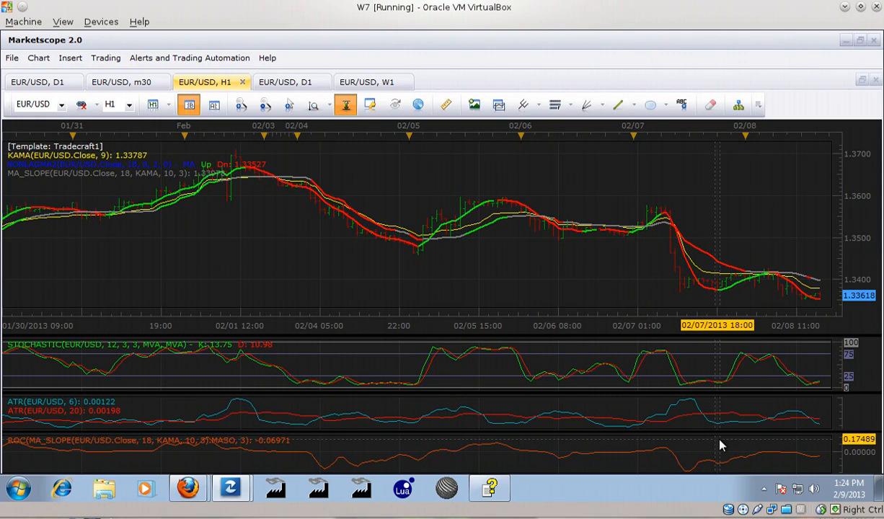